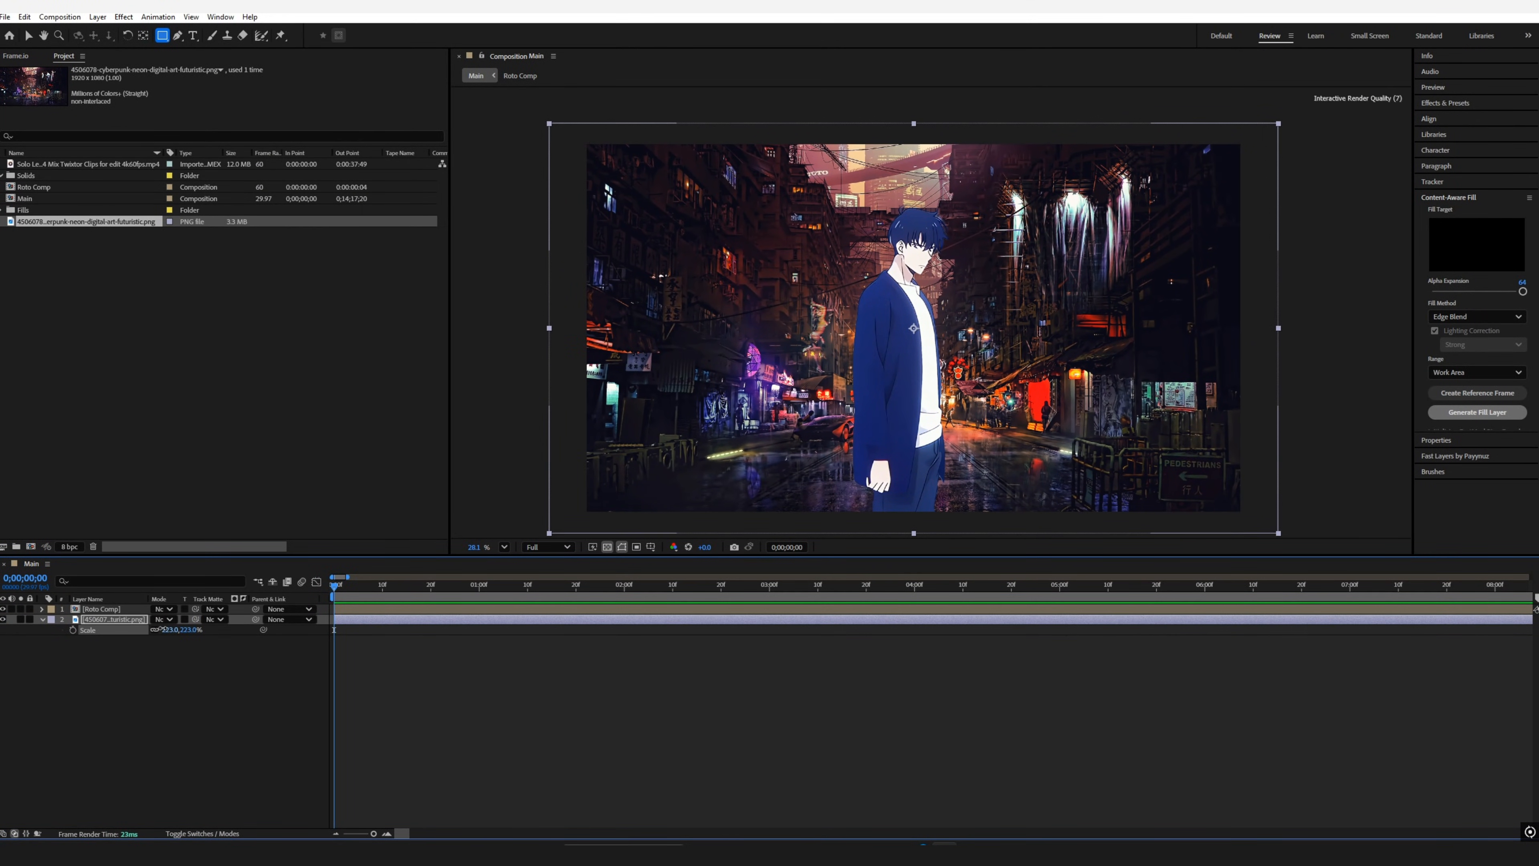
# Step: Bring up the FX Console quick search with the Roto Comp layer selected
pyautogui.press('ctrl+s')
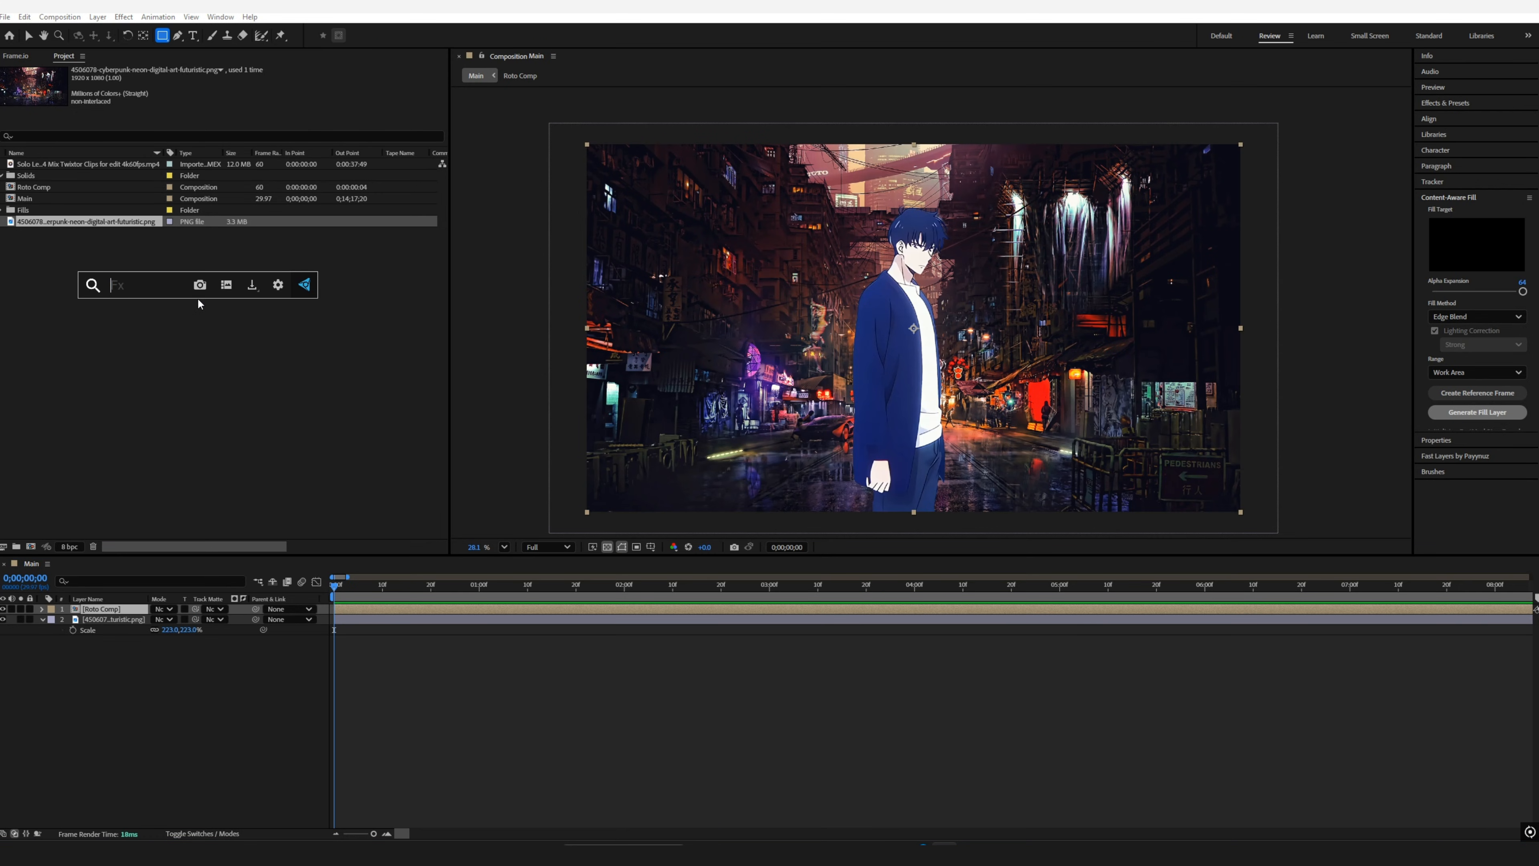
# Step: Apply Curves to the character and reshape the red channel curve while previewing red only
pyautogui.click(673, 547)
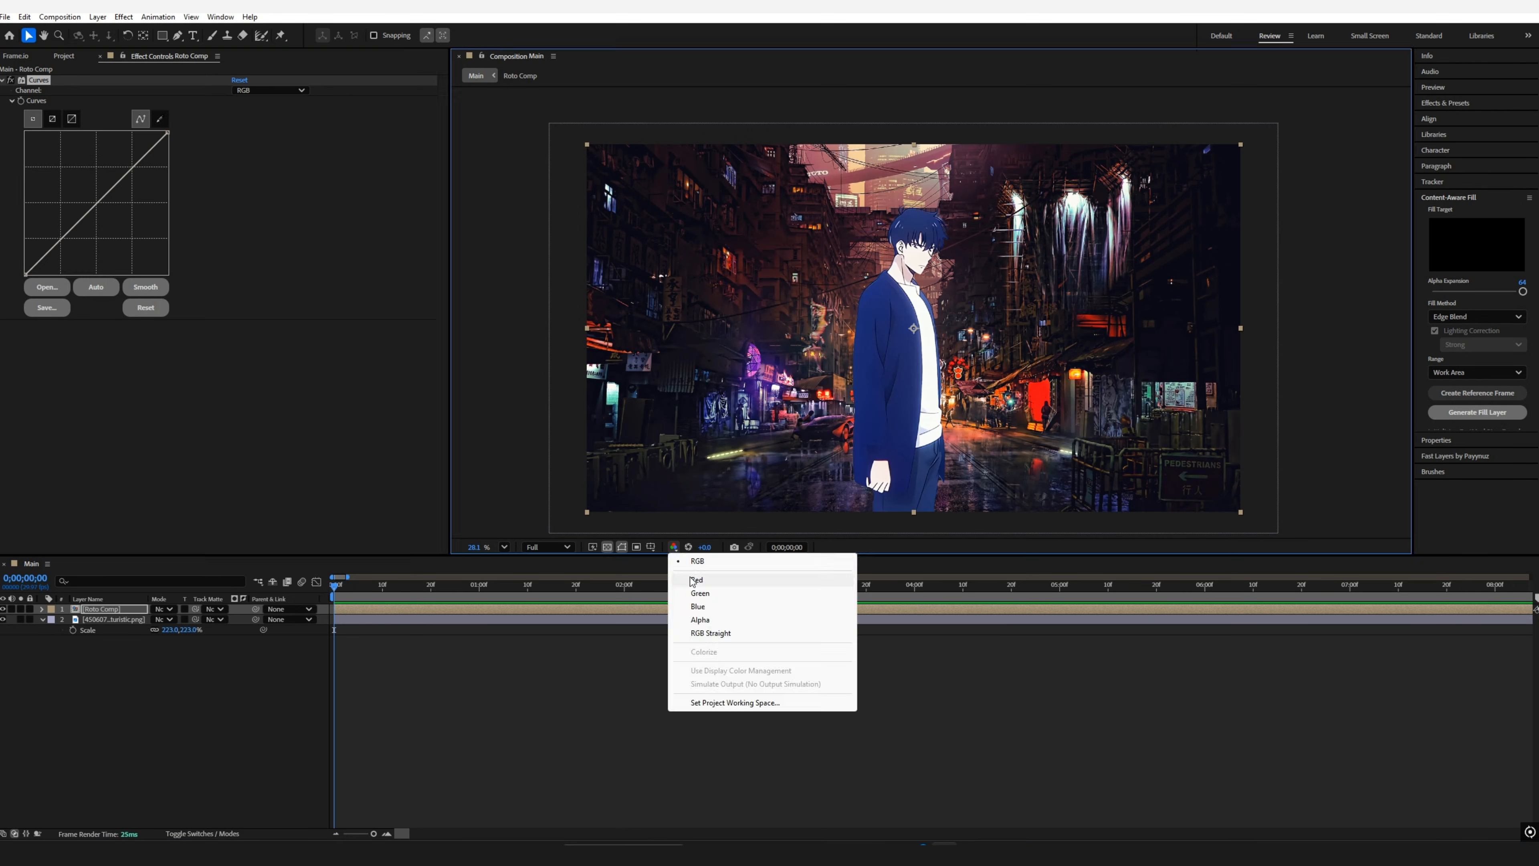
pyautogui.click(696, 581)
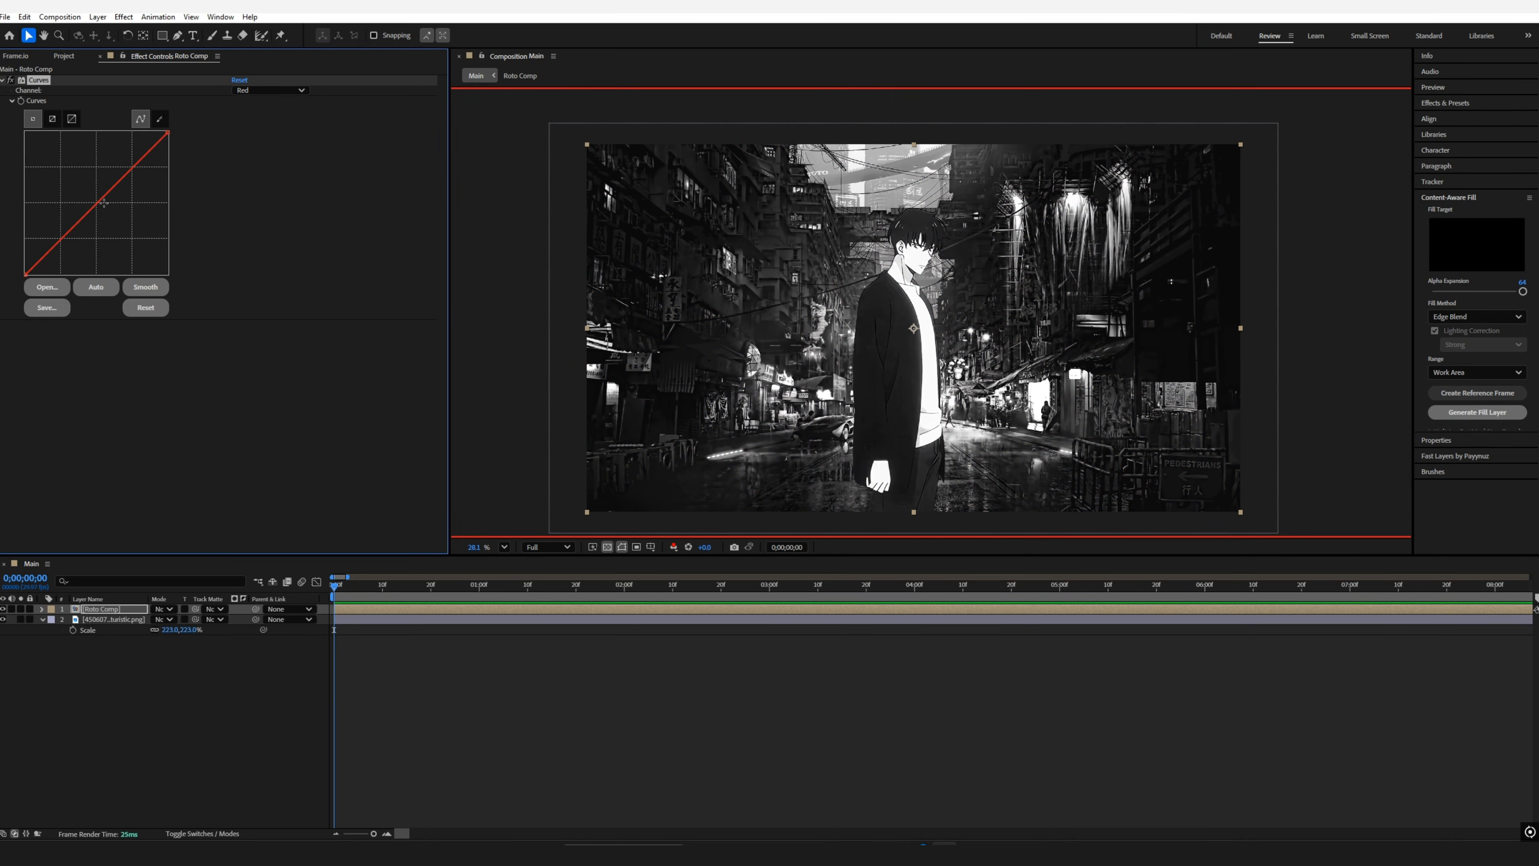
pyautogui.moveTo(93, 201); pyautogui.dragTo(106, 209)
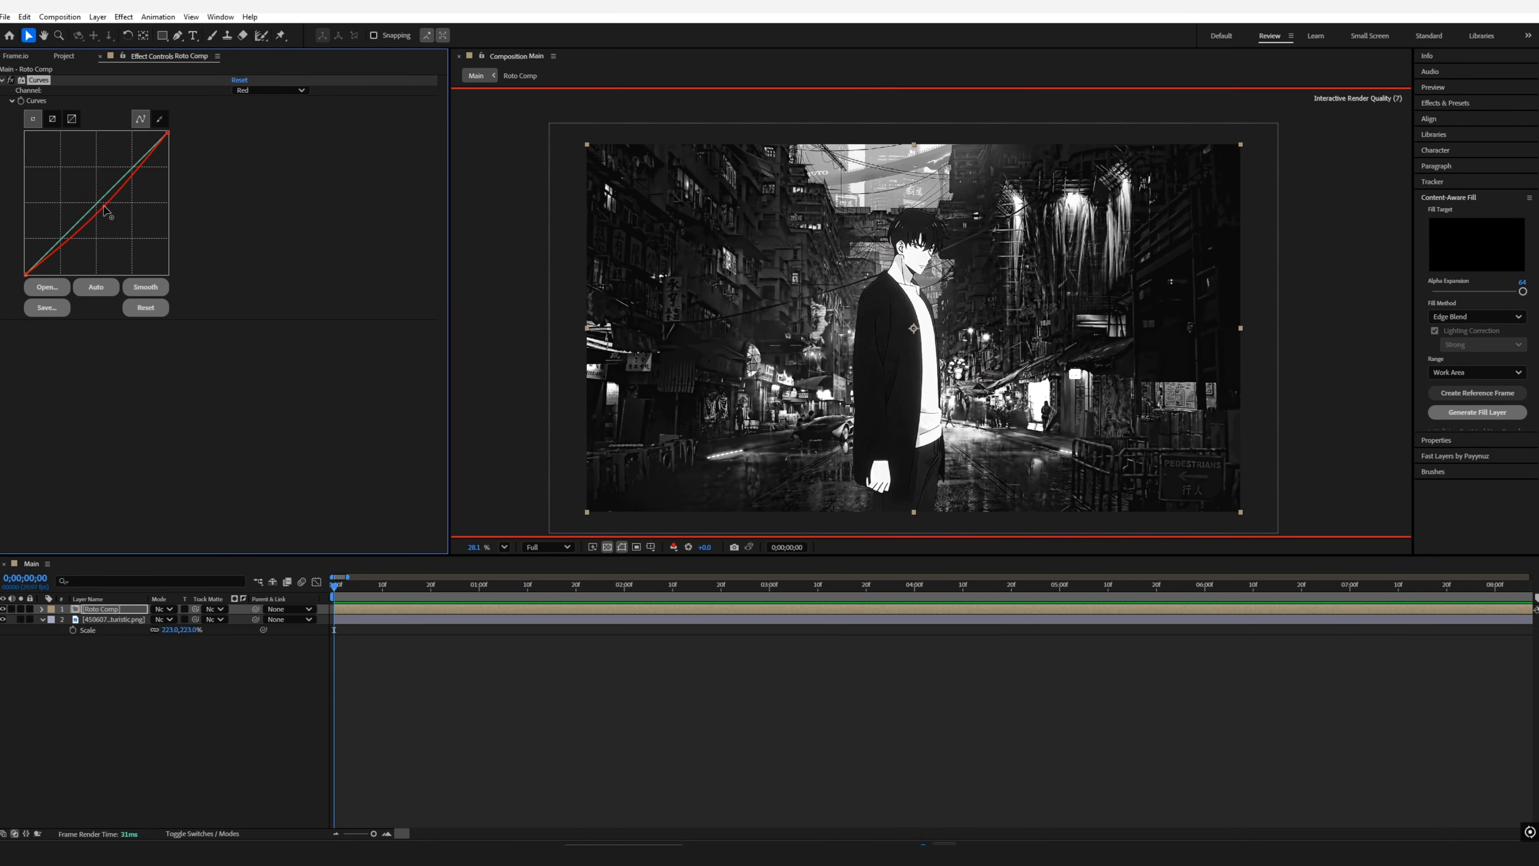
pyautogui.moveTo(106, 211); pyautogui.dragTo(100, 200)
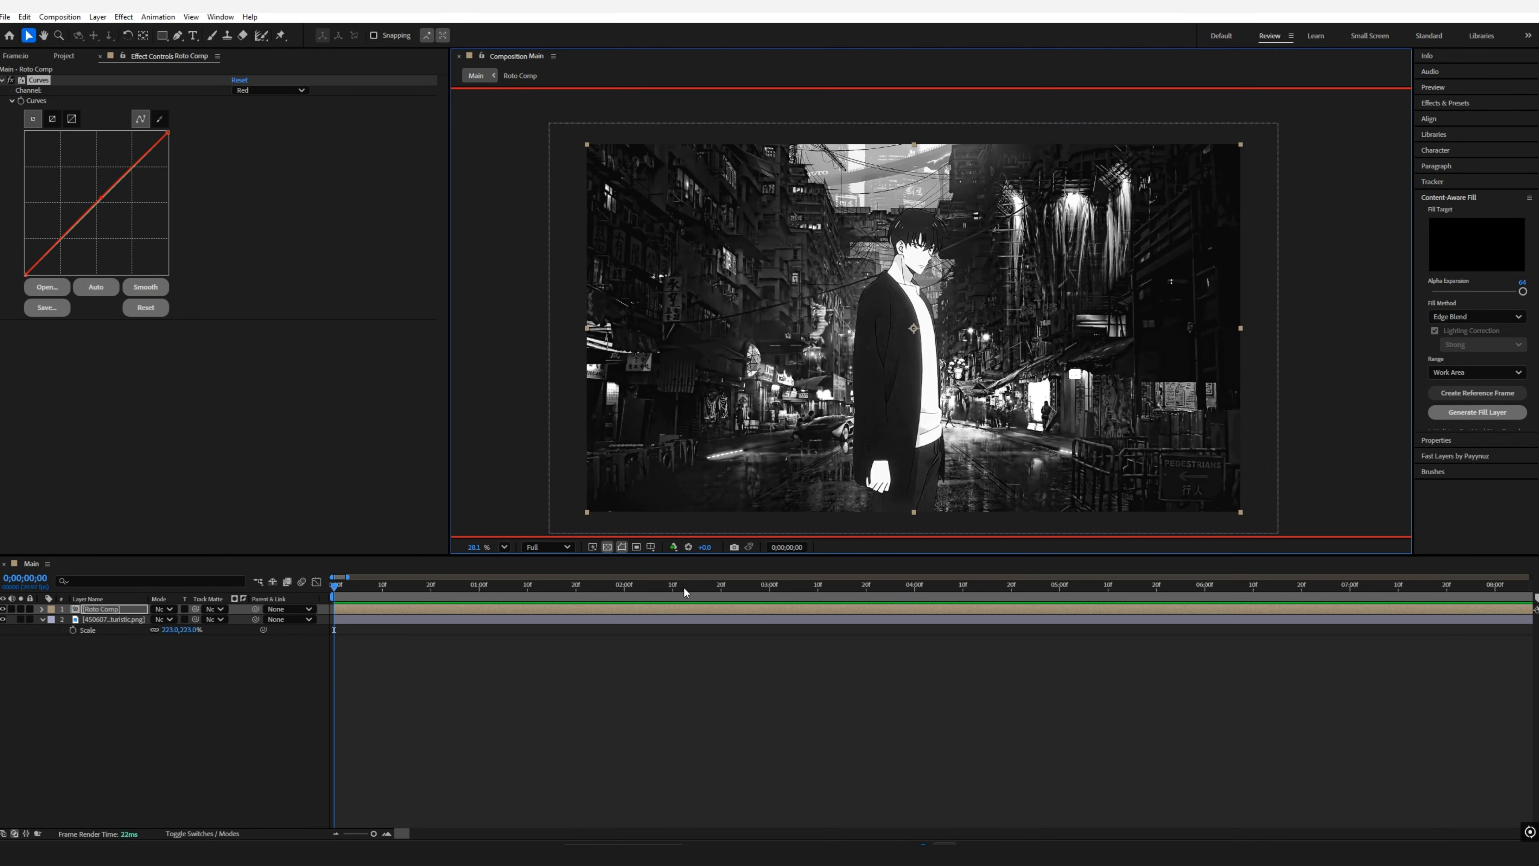
# Step: Bend the green and blue curves downward so the character matches the street's tones
pyautogui.click(270, 90)
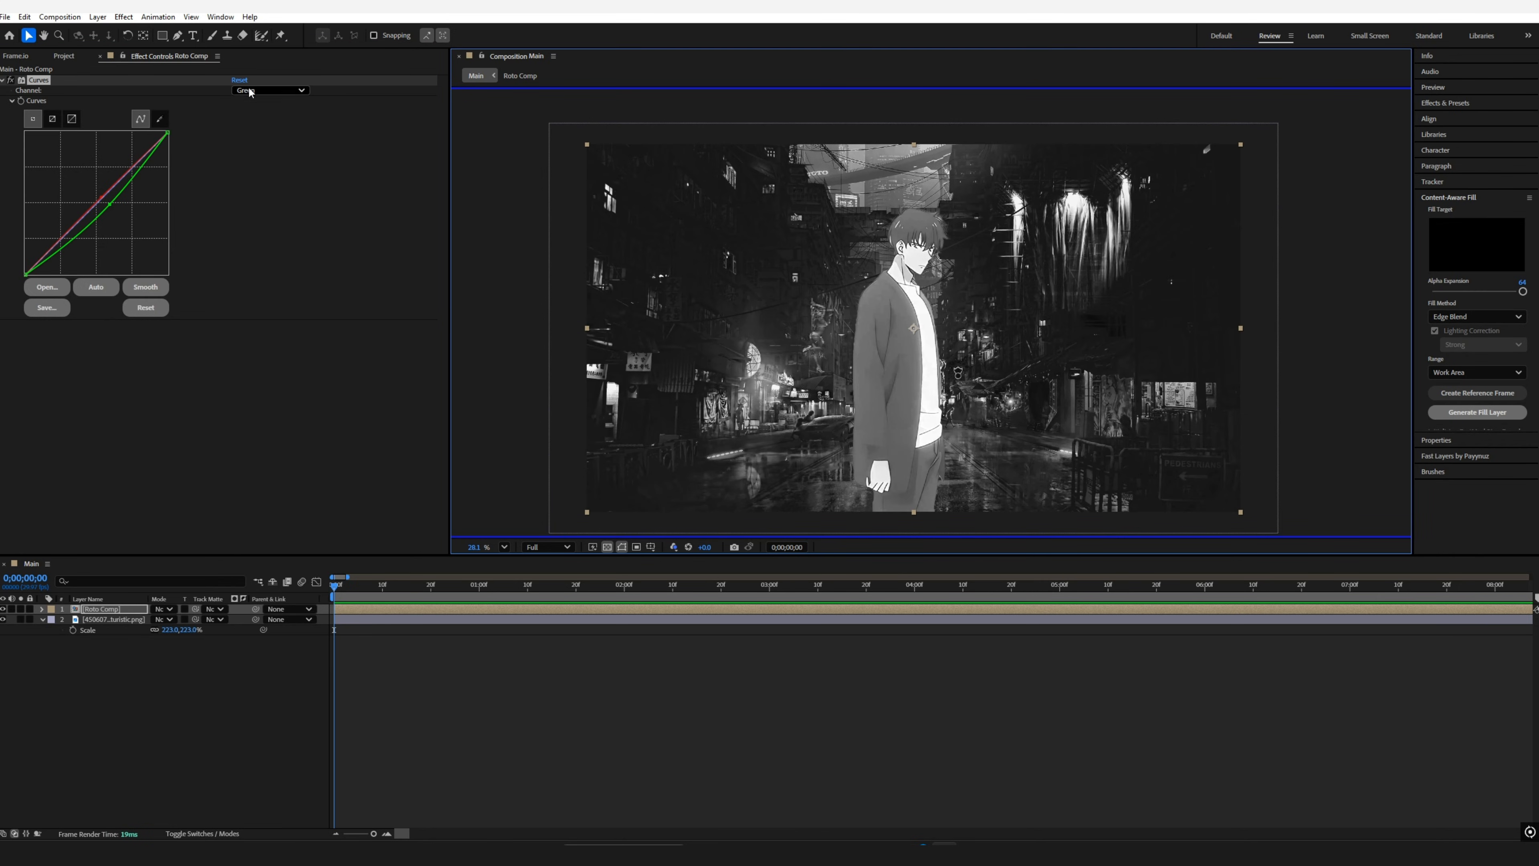
pyautogui.click(269, 91)
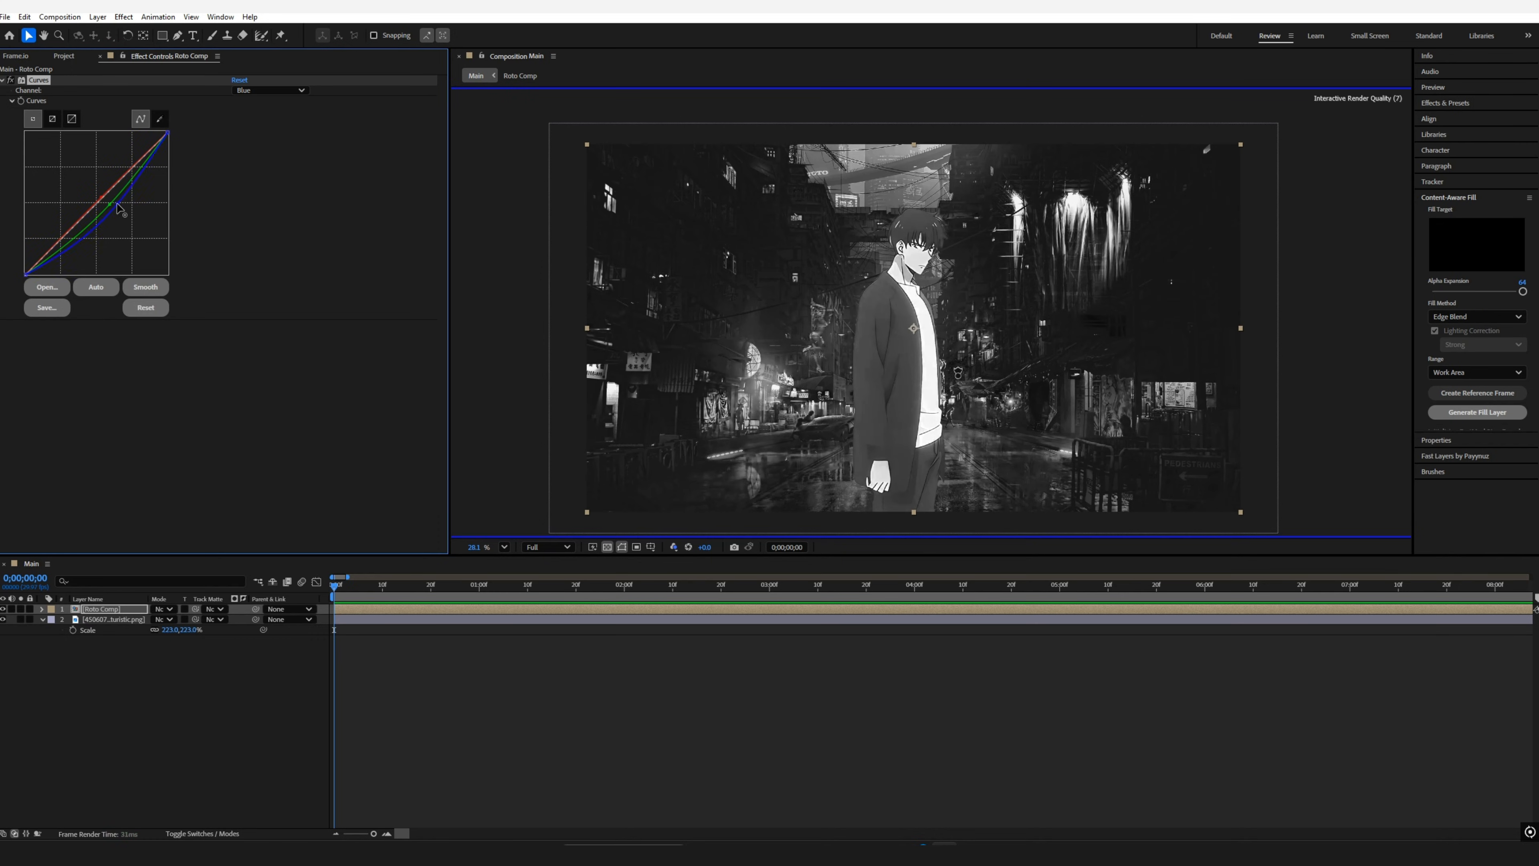
pyautogui.moveTo(118, 211); pyautogui.dragTo(132, 221)
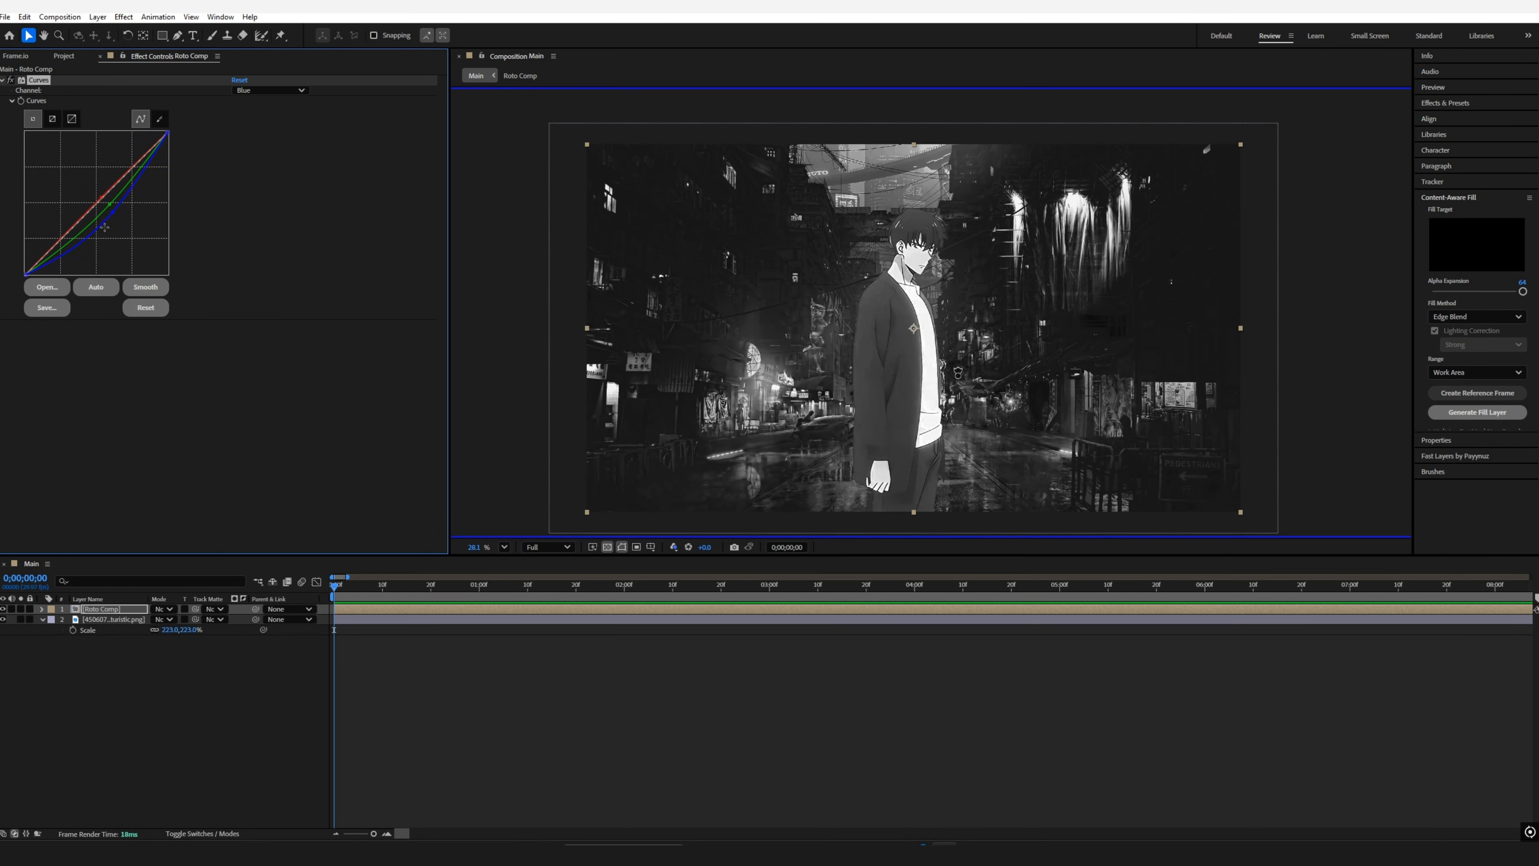
pyautogui.moveTo(104, 226); pyautogui.dragTo(101, 242)
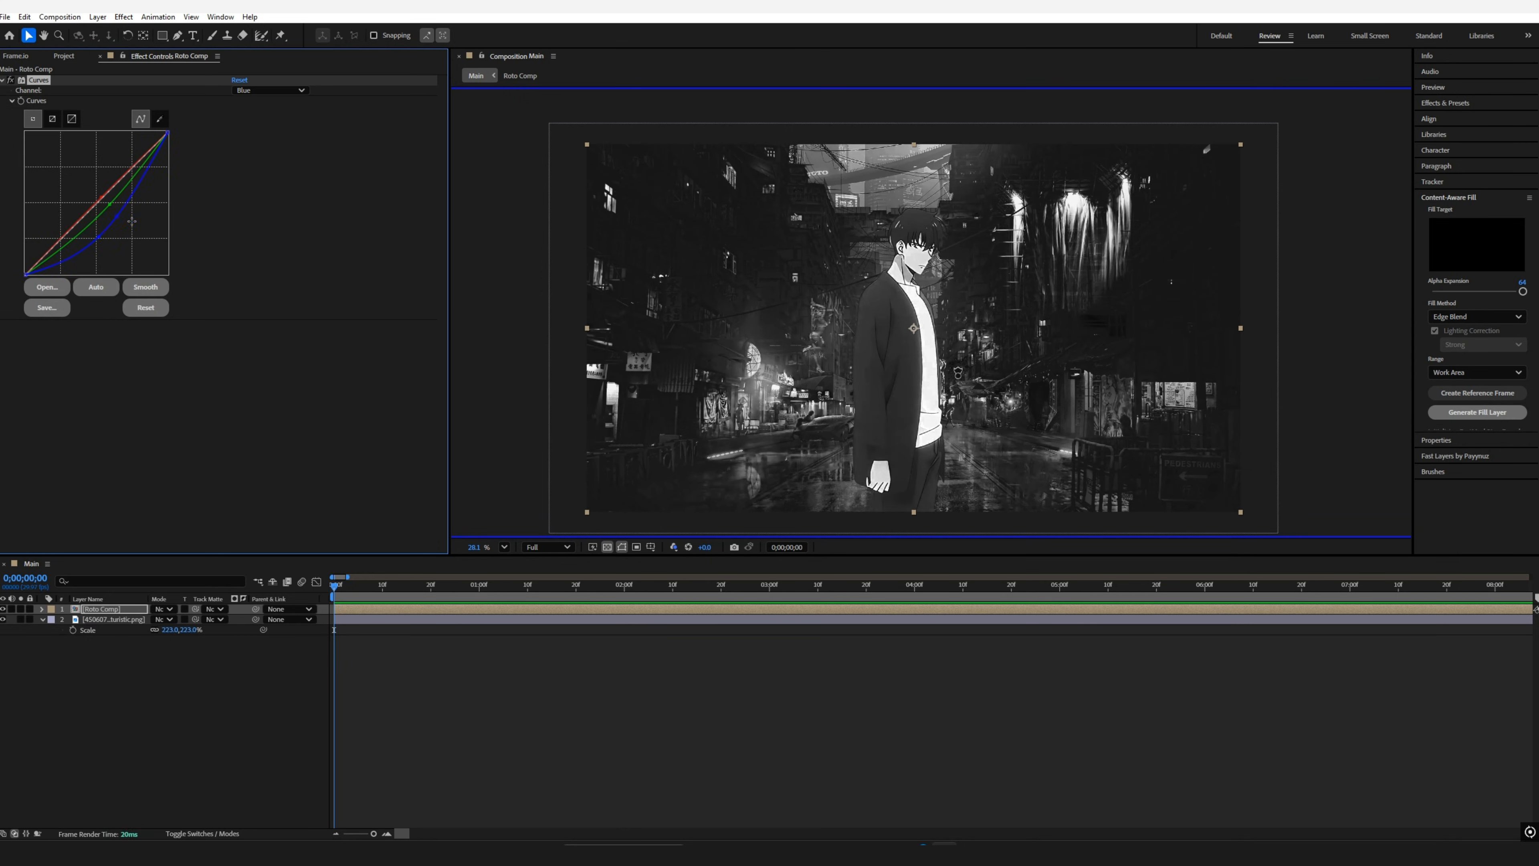
pyautogui.moveTo(131, 222); pyautogui.dragTo(104, 222)
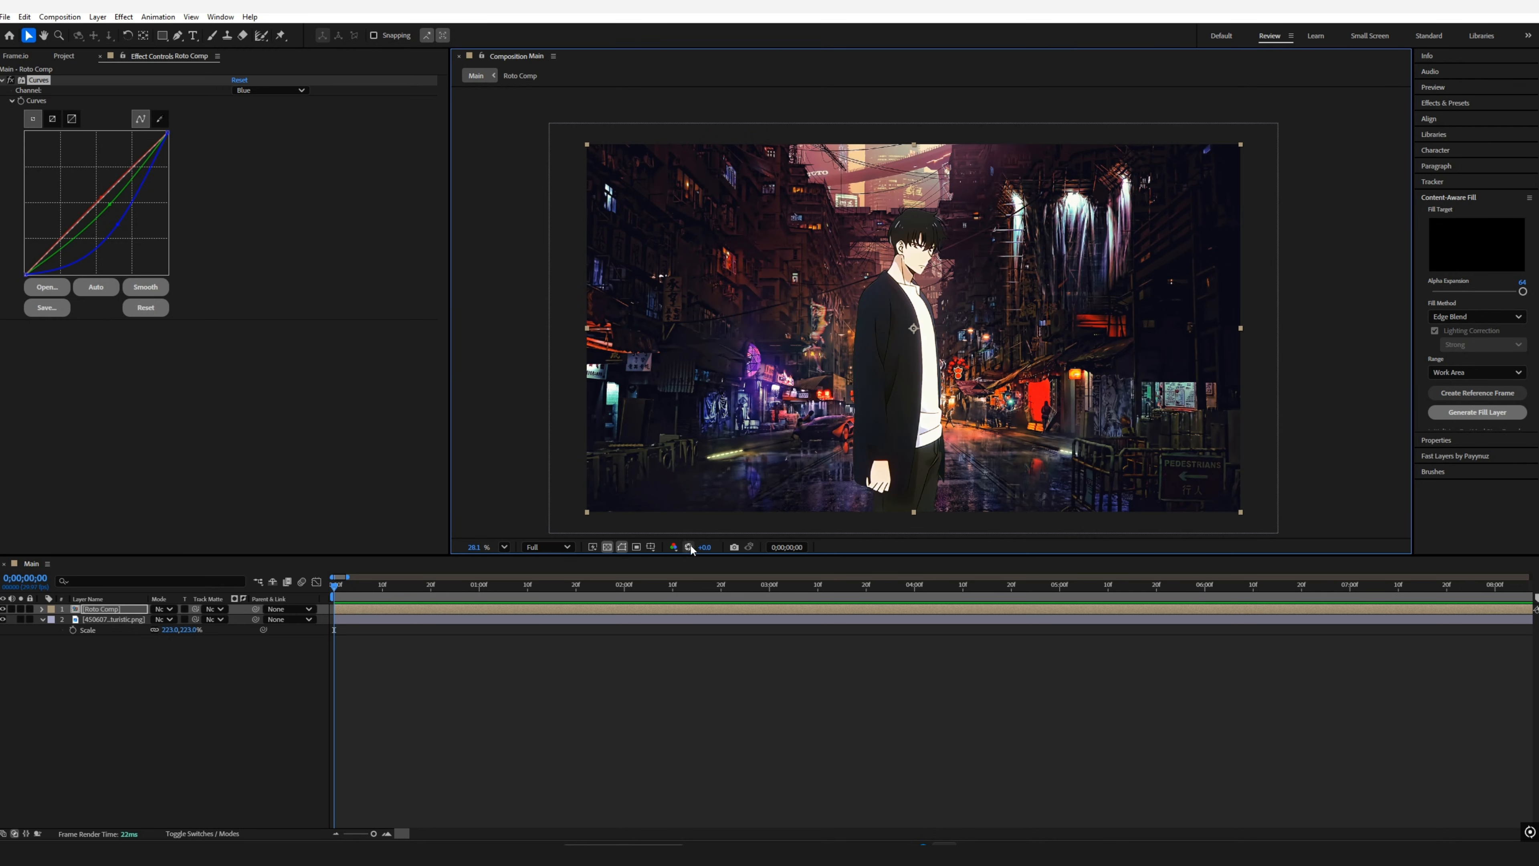
# Step: Raise the red channel curve so the character picks up the warm neon tones
pyautogui.click(688, 547)
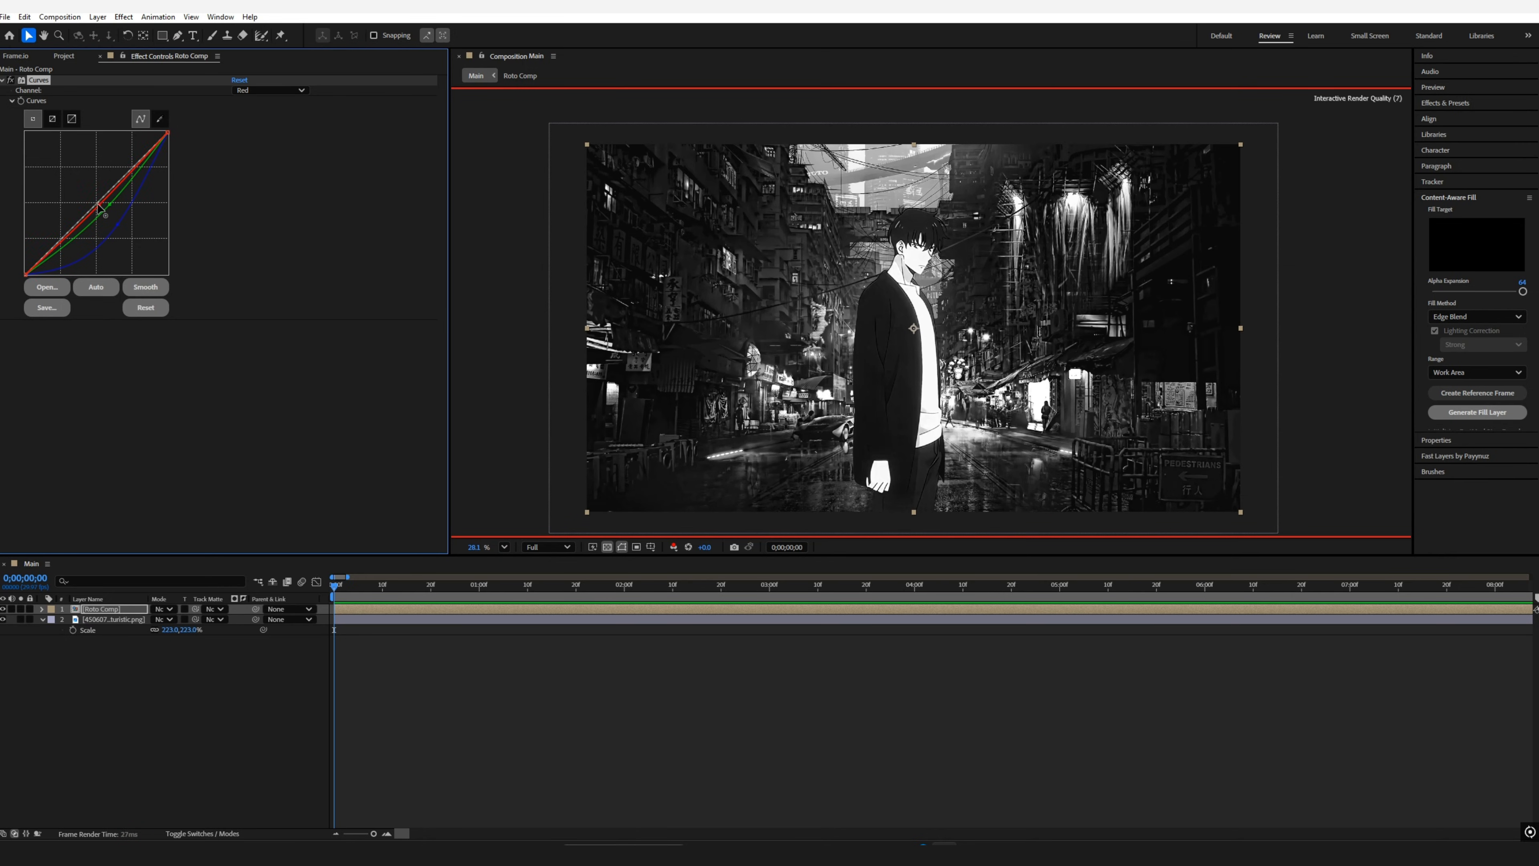
pyautogui.moveTo(103, 211); pyautogui.dragTo(88, 196)
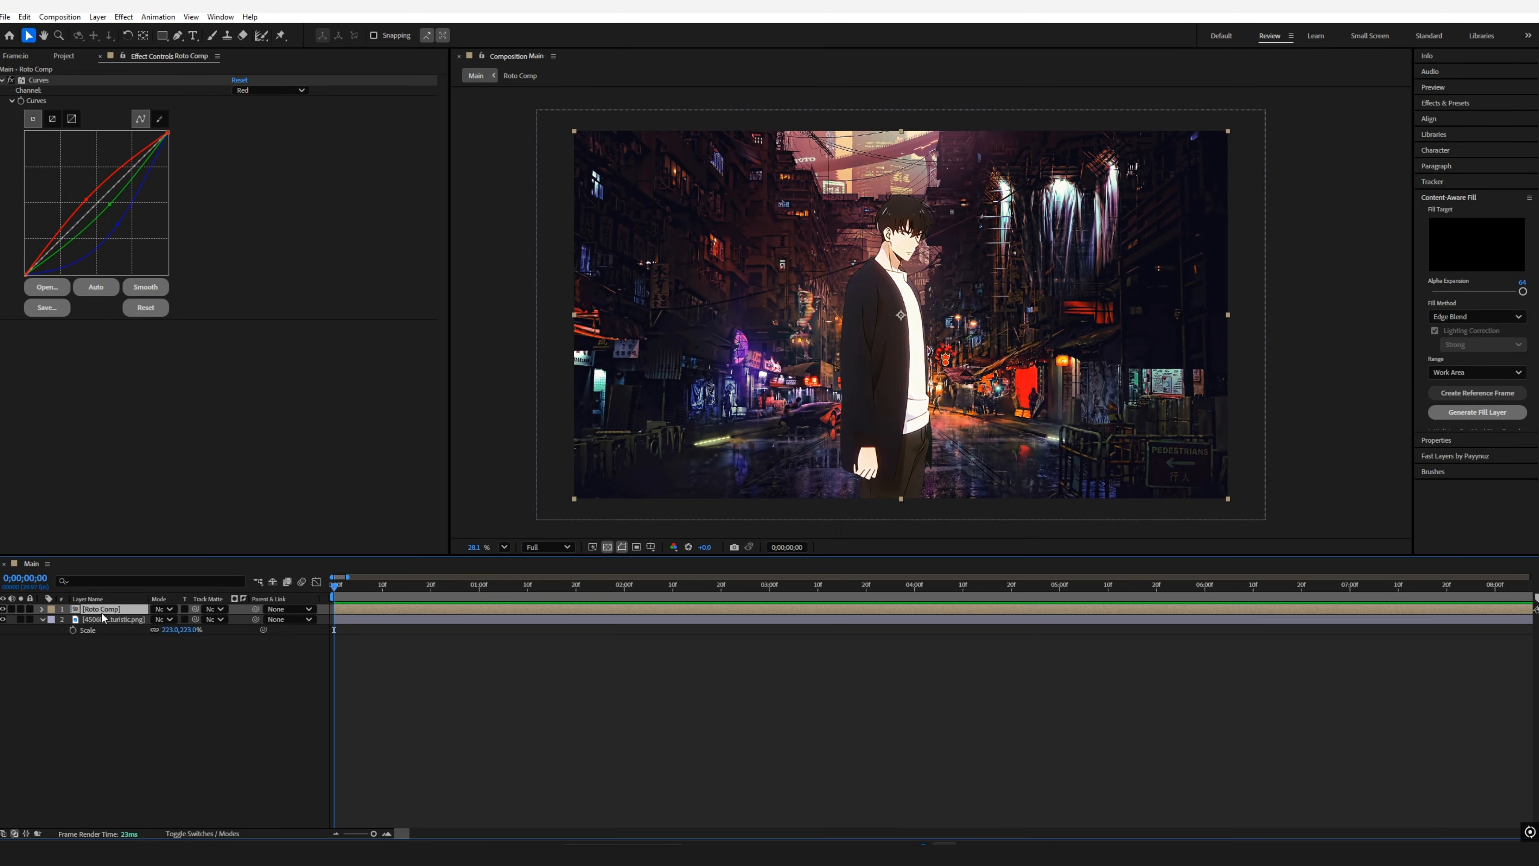
# Step: Precompose and duplicate the character, giving the copy a shadow-only Drop Shadow with rotated direction
pyautogui.press('ctrl+shift+c')
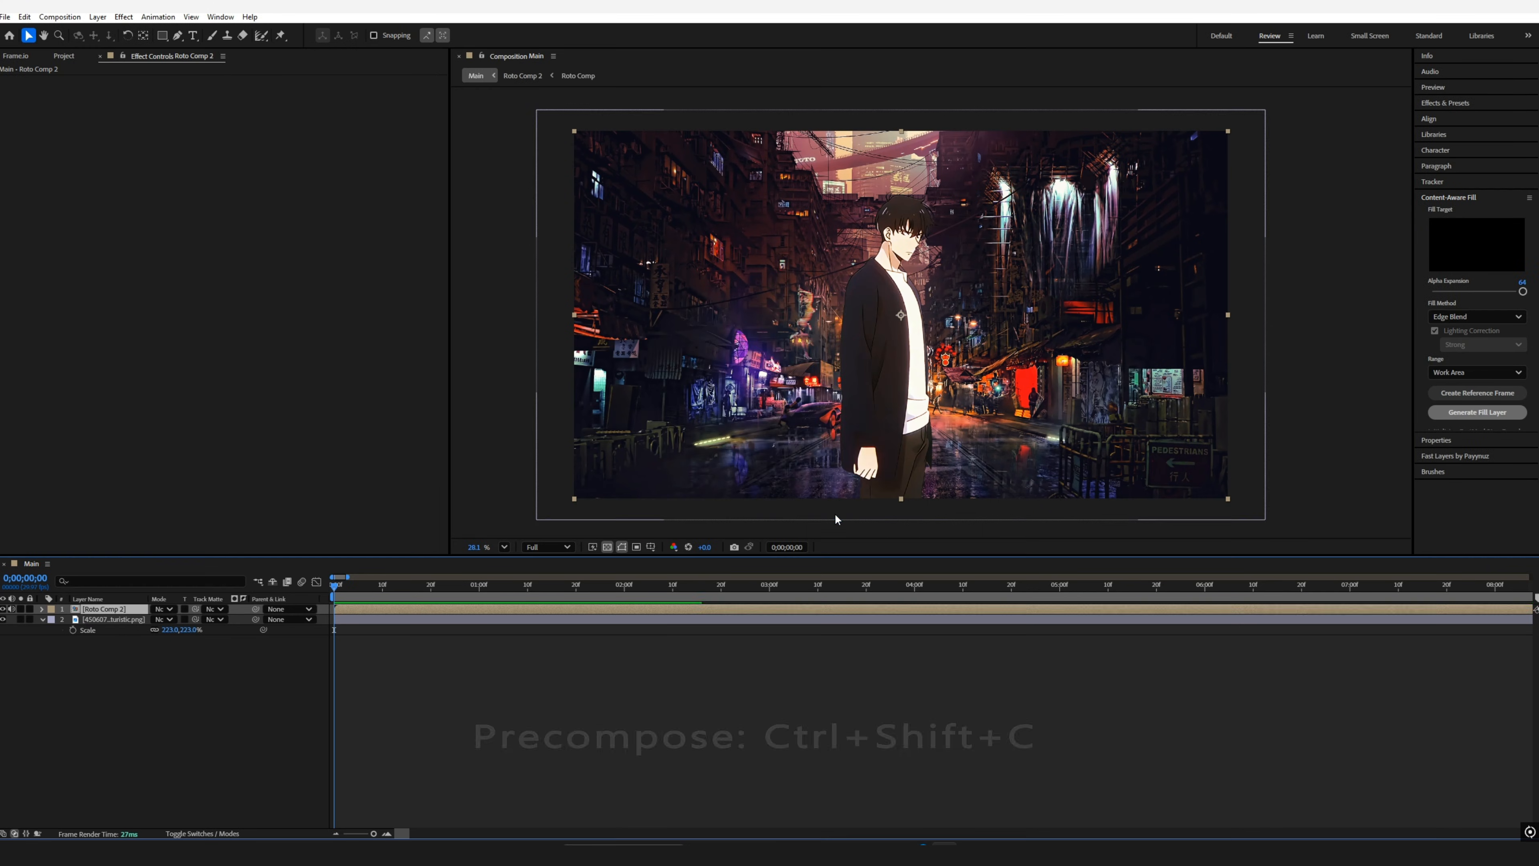
pyautogui.write('d')
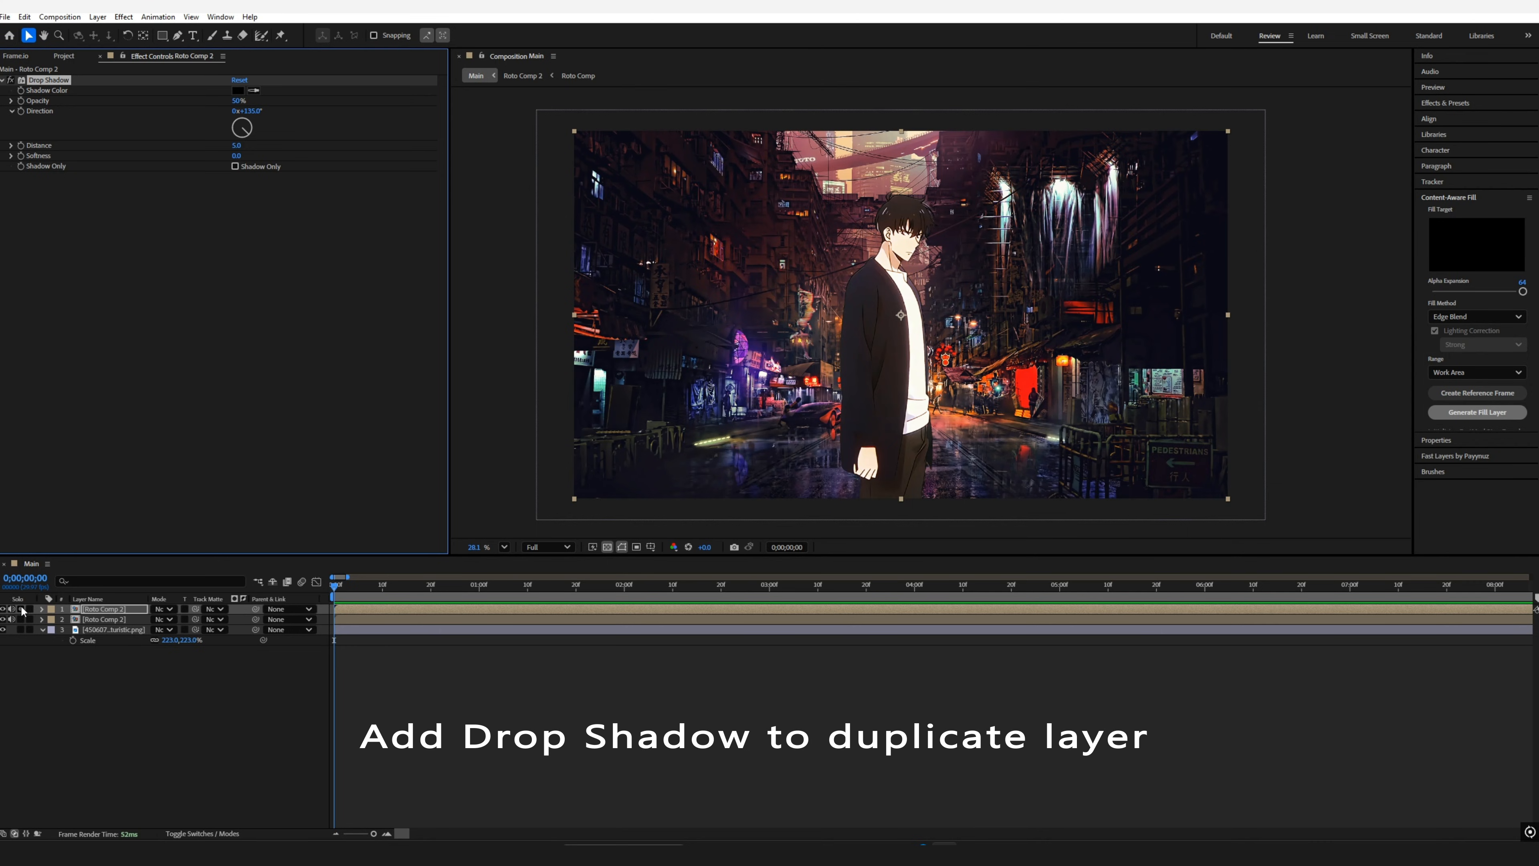
pyautogui.click(235, 166)
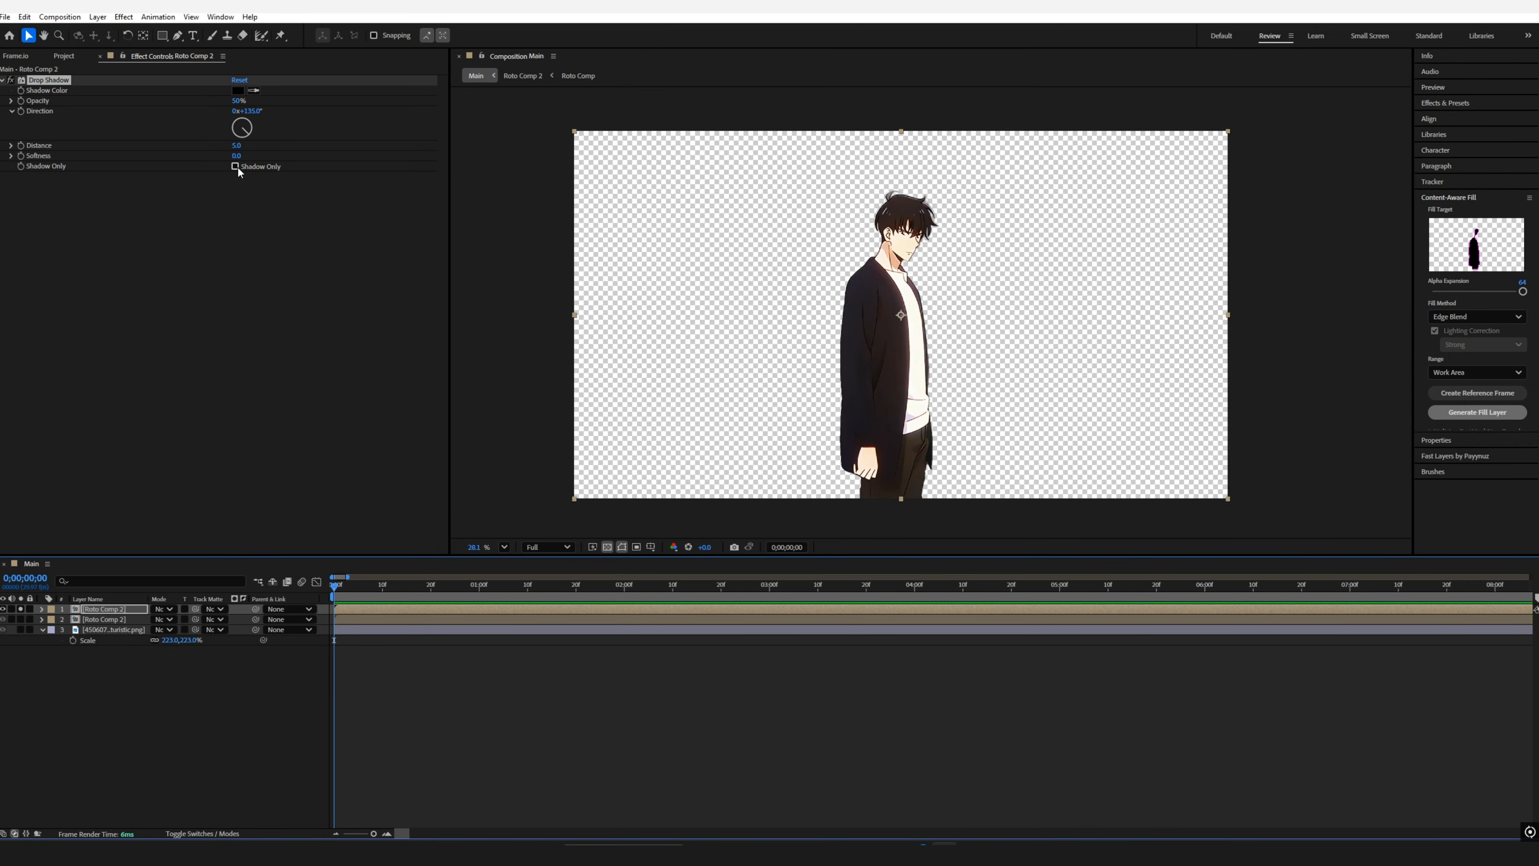
pyautogui.click(235, 166)
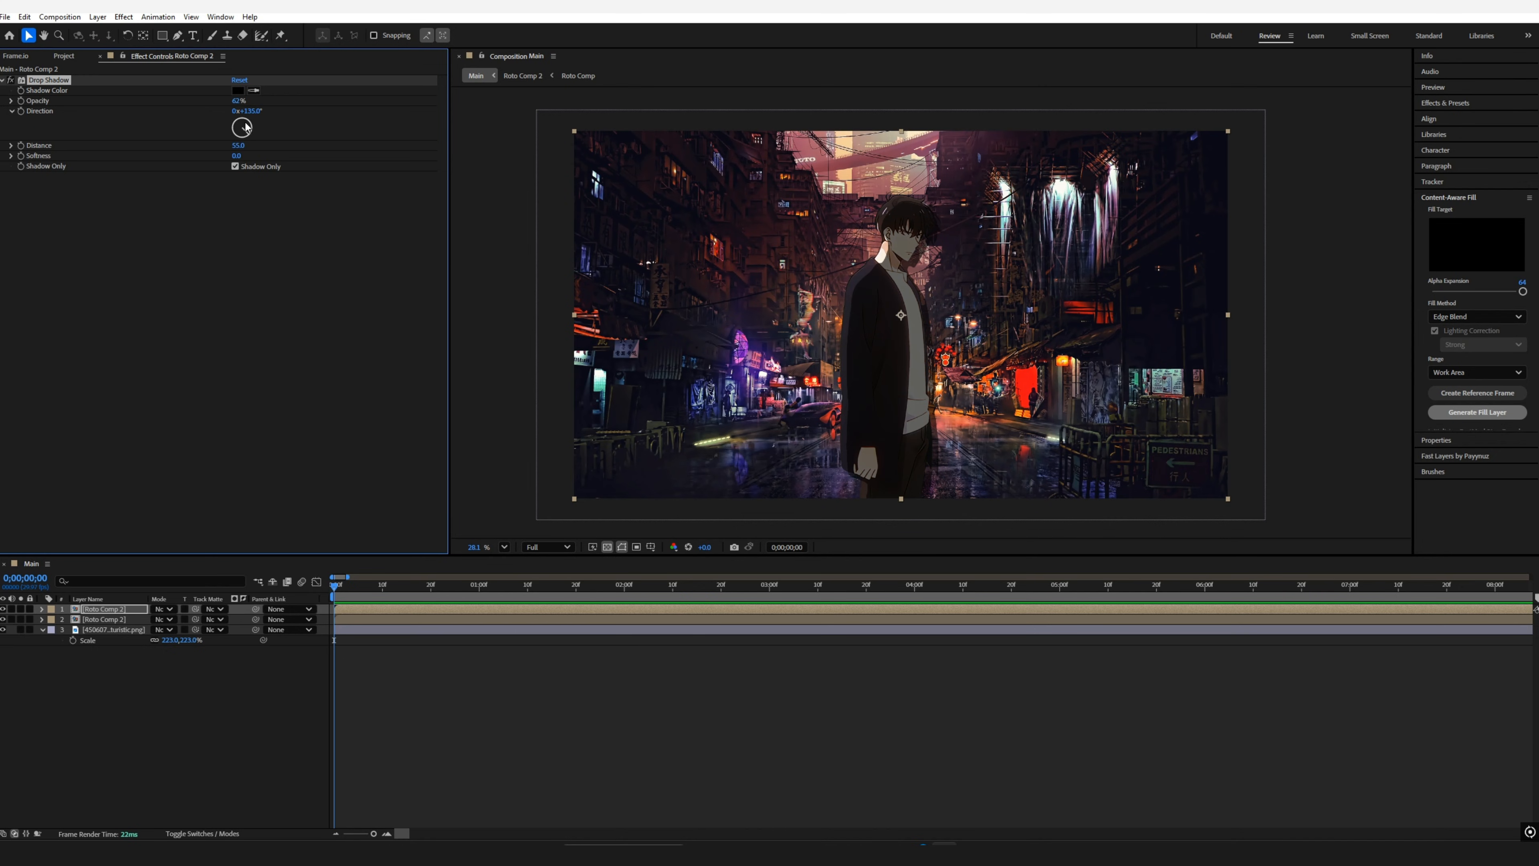
pyautogui.moveTo(242, 126); pyautogui.dragTo(243, 132)
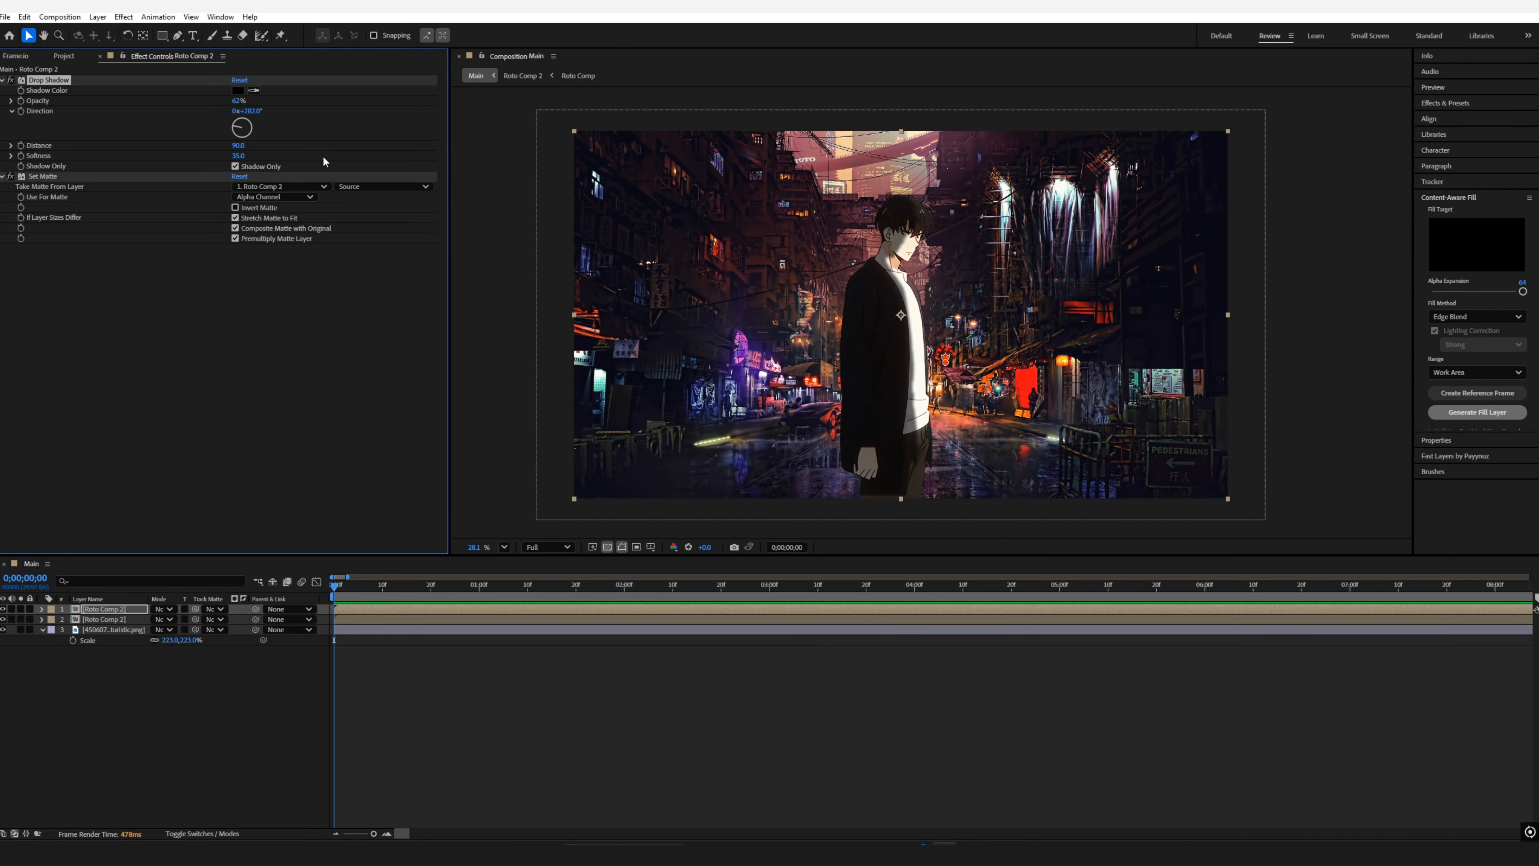
pyautogui.moveTo(795, 294)
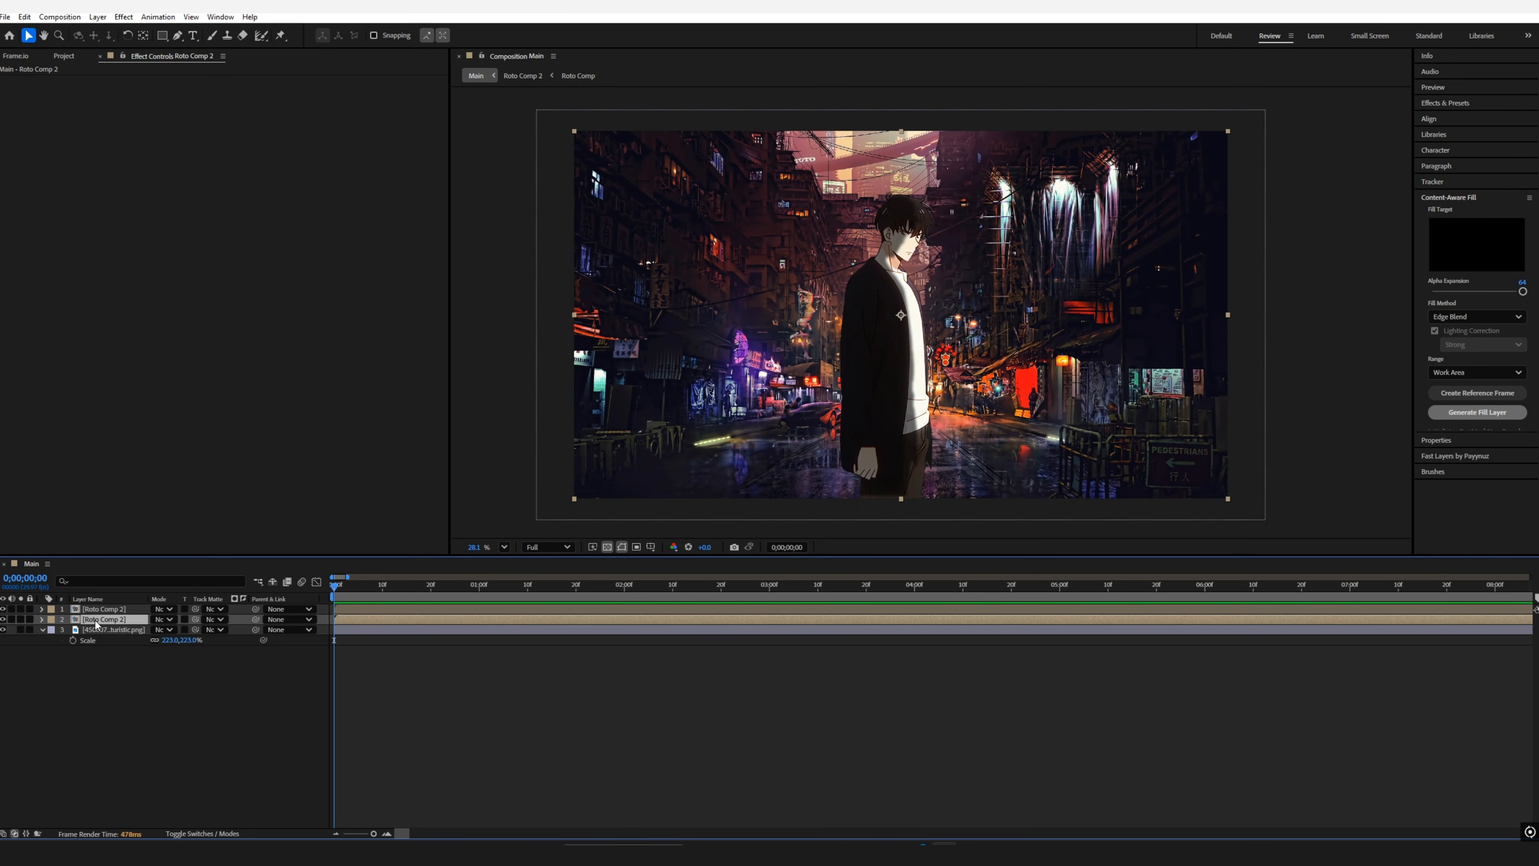
# Step: Nest the character layers together and precompose the street image as BG
pyautogui.click(103, 608)
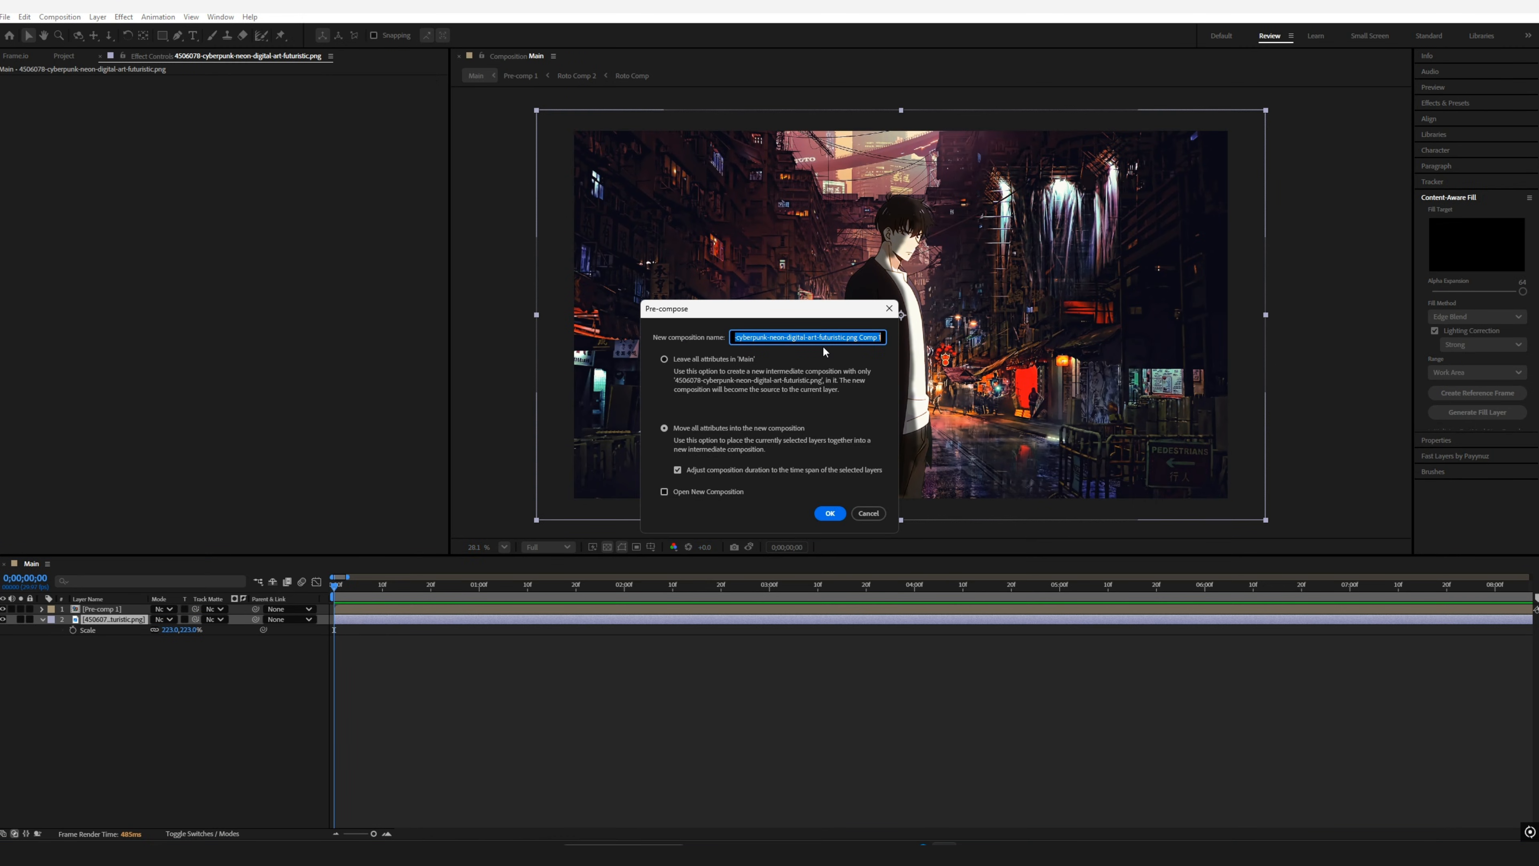
pyautogui.click(828, 513)
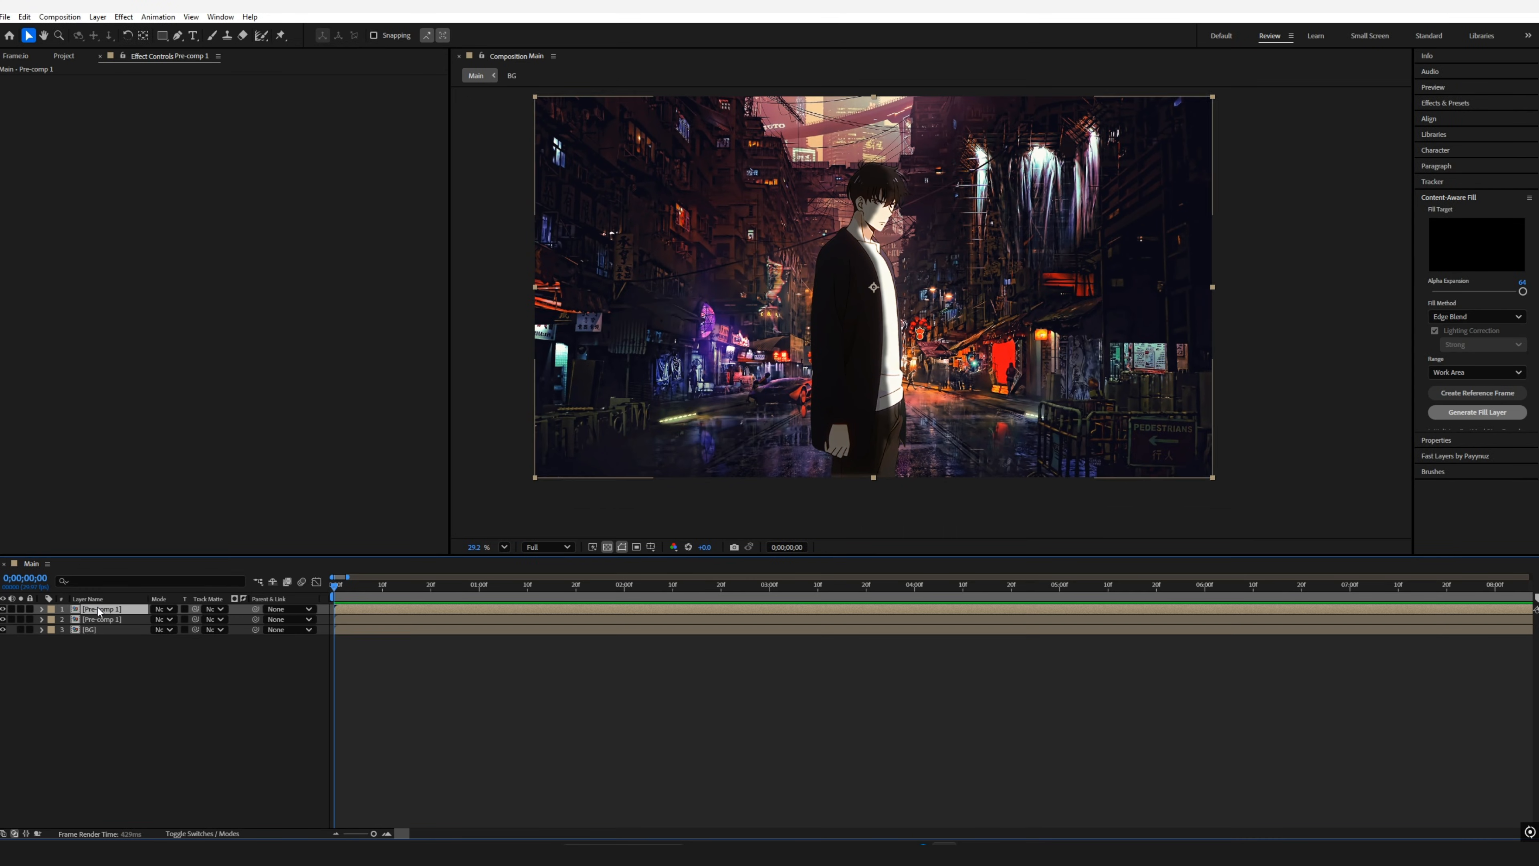
# Step: Add Light Wrap using BG as background layer and adjust the wrap width inward
pyautogui.write('ligh')
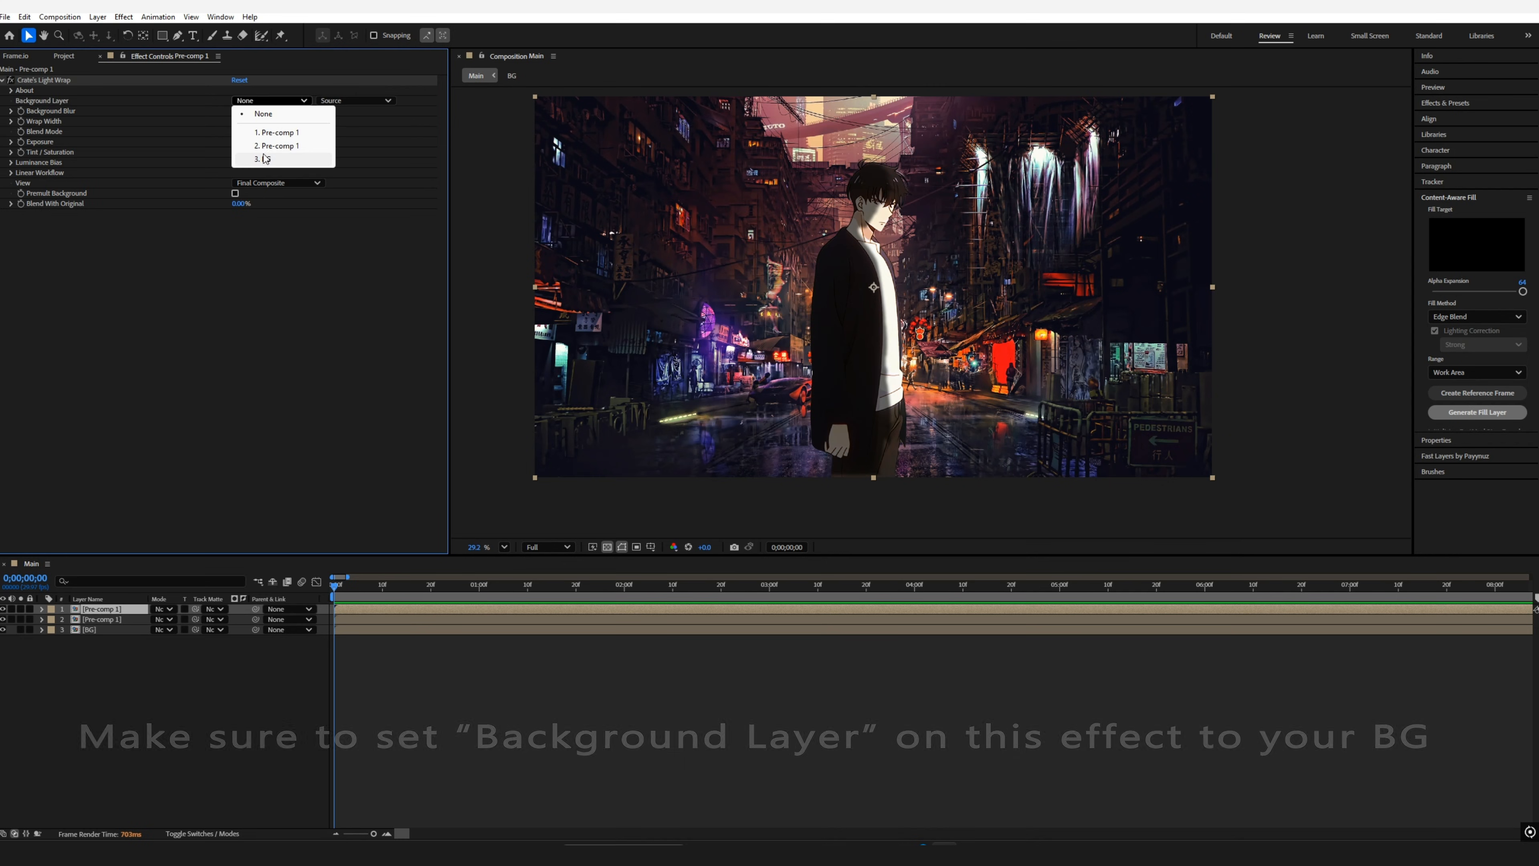
pyautogui.click(258, 158)
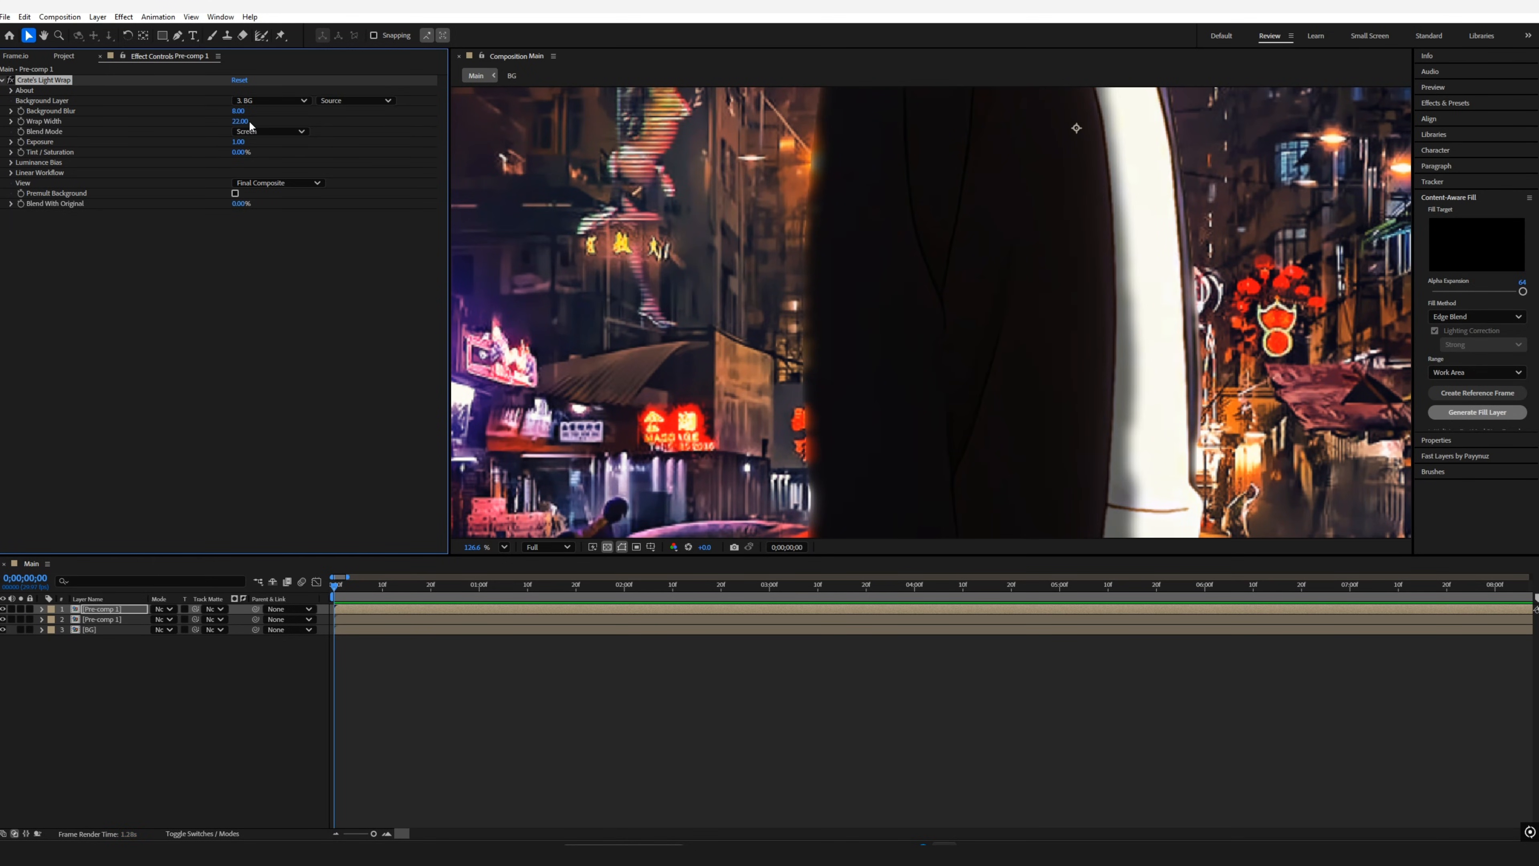
pyautogui.moveTo(239, 140); pyautogui.dragTo(253, 140)
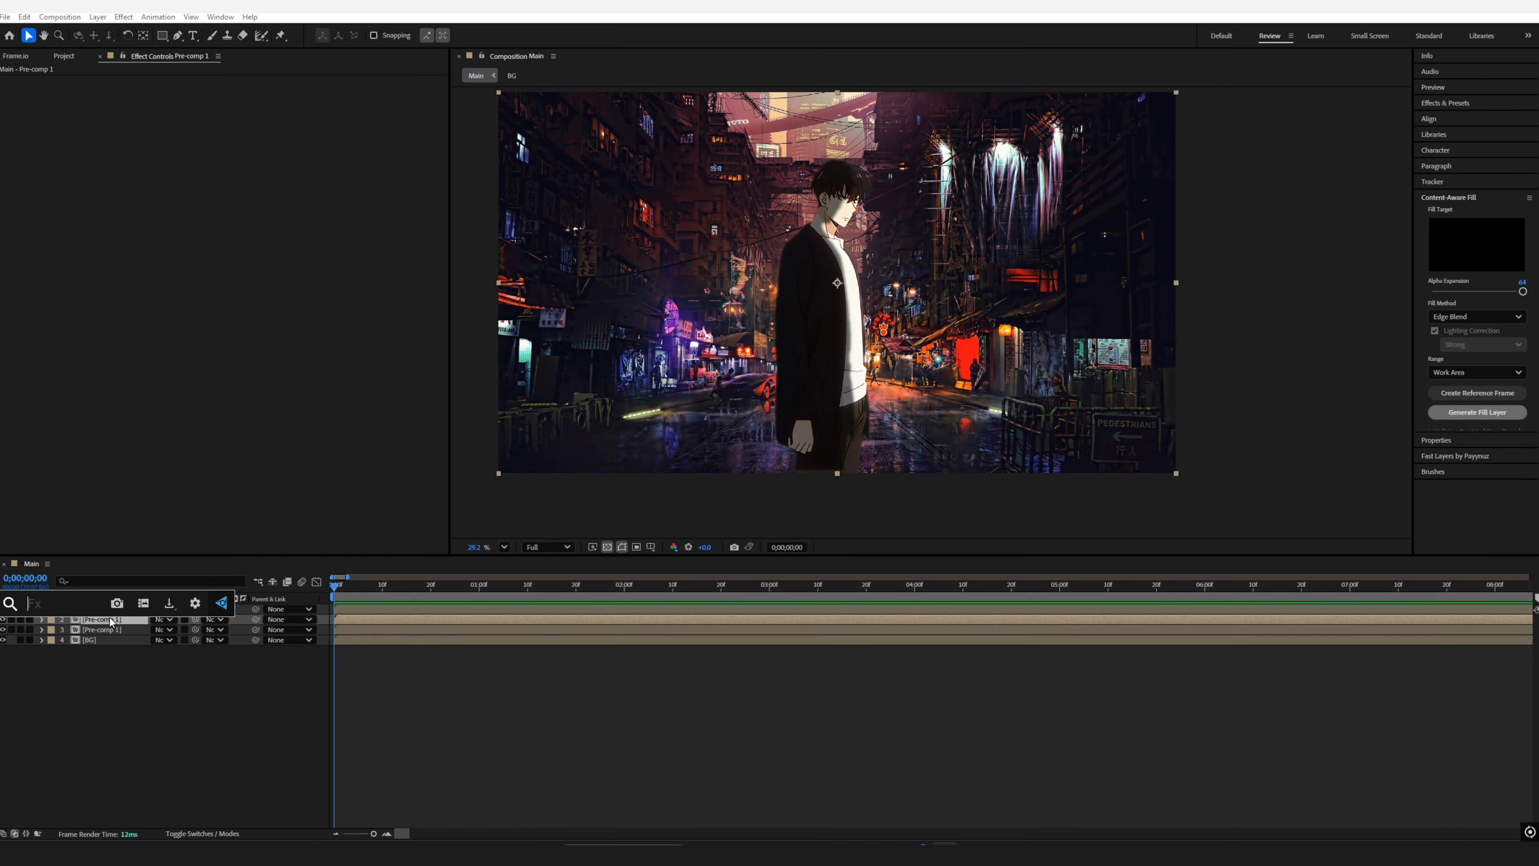
# Step: Apply CC Light Sweep to the duplicate, tune its width and edge intensity, and set Shape to Linear
pyautogui.write('light swee')
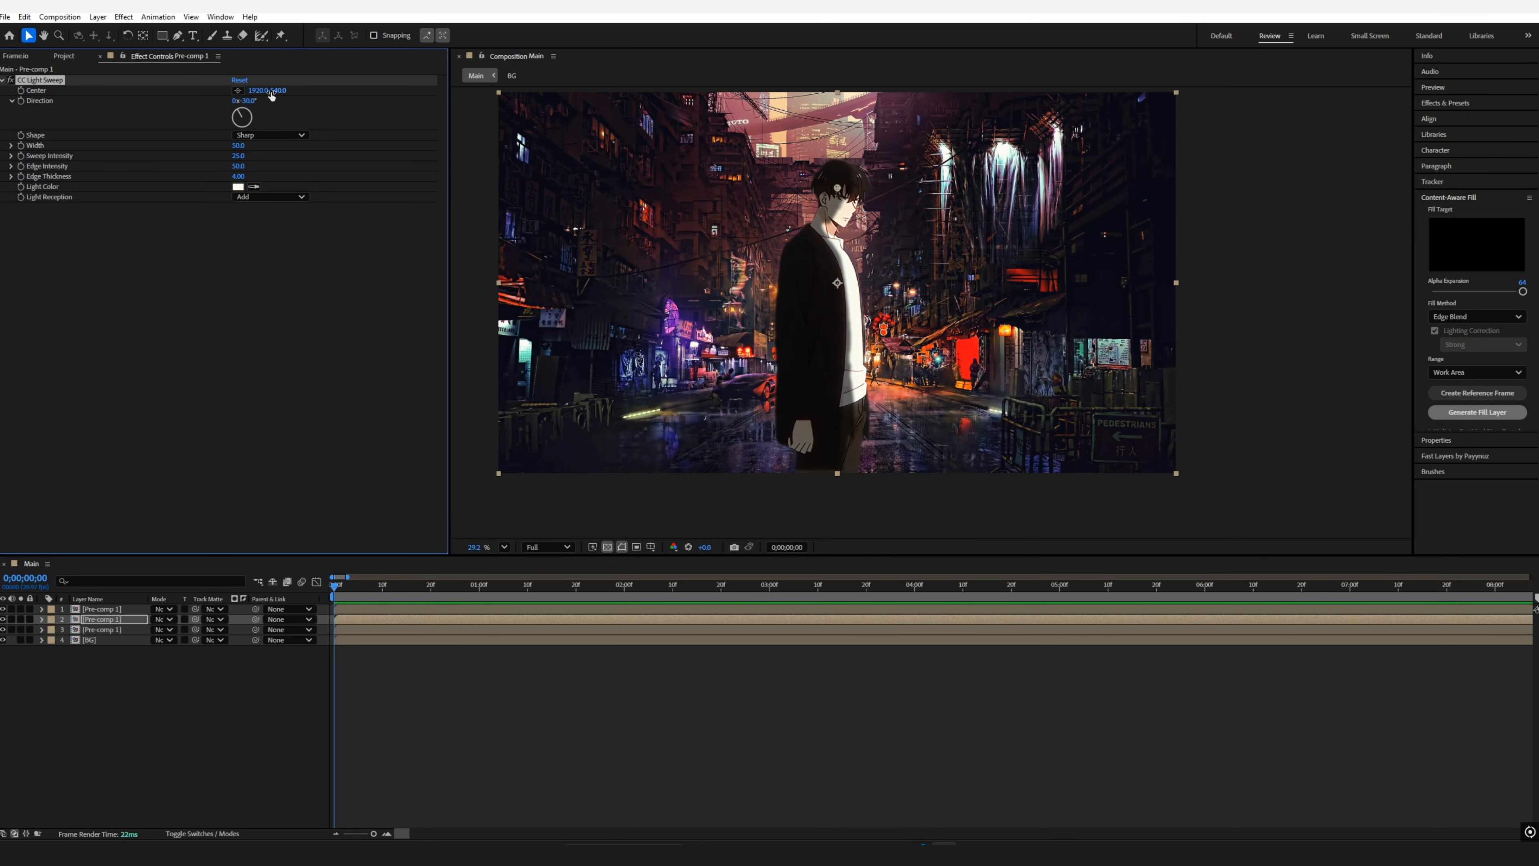
pyautogui.moveTo(240, 118); pyautogui.dragTo(253, 128)
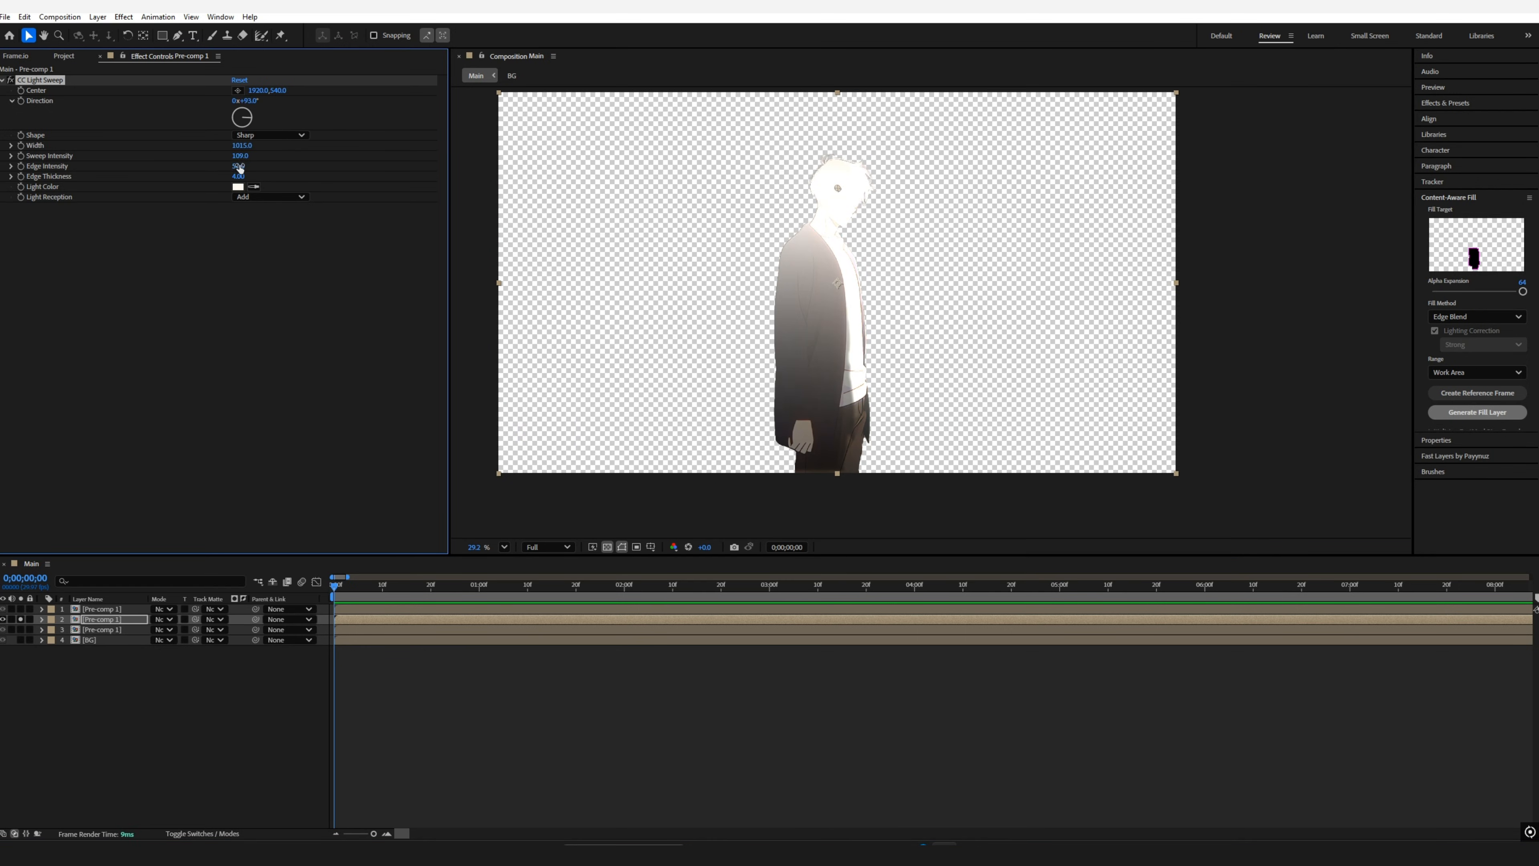
pyautogui.moveTo(241, 145); pyautogui.dragTo(232, 145)
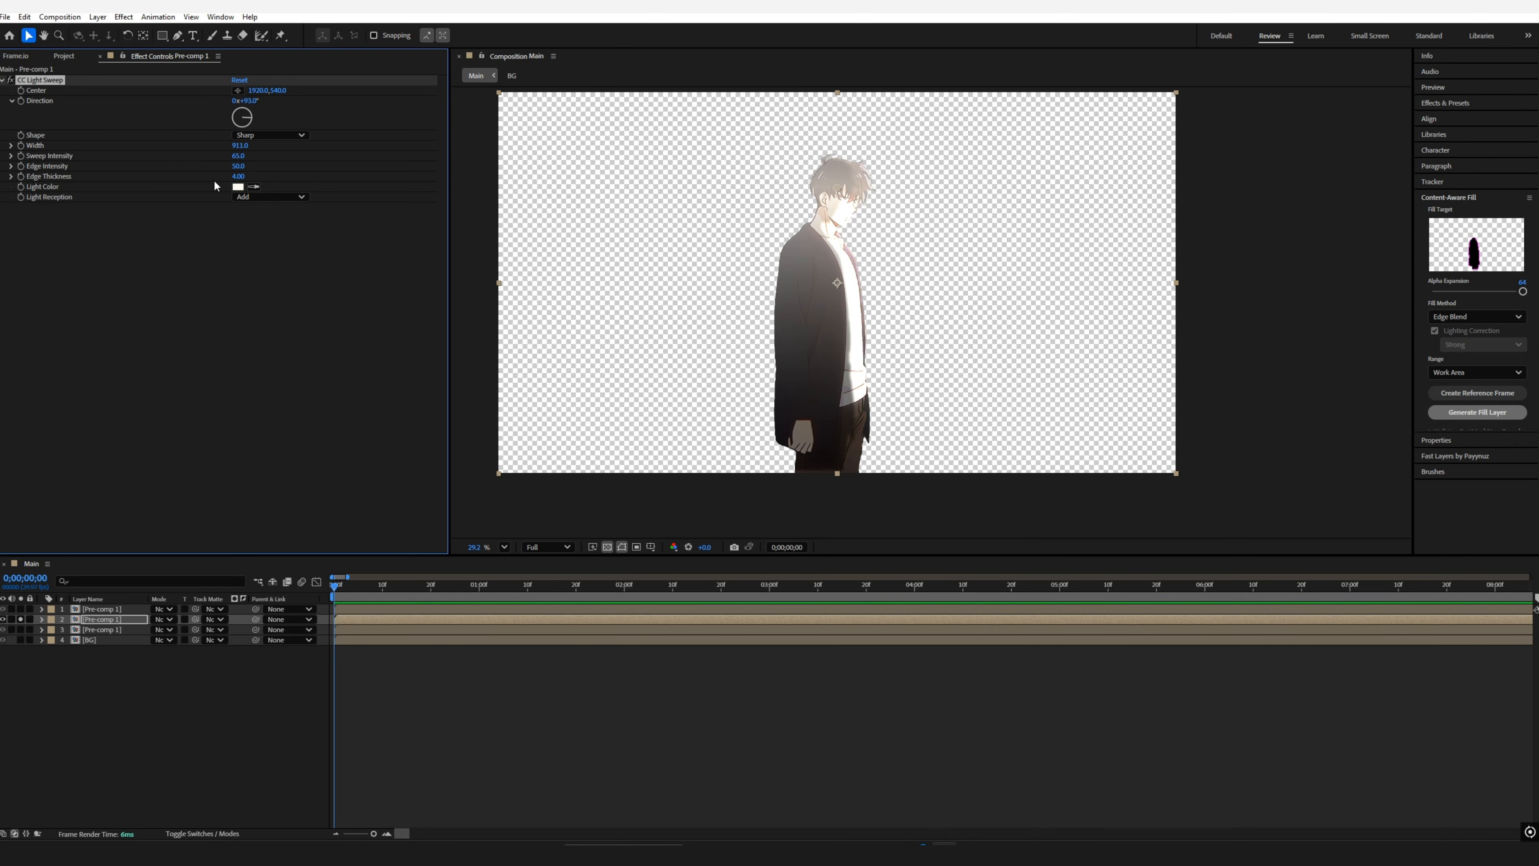
pyautogui.click(270, 135)
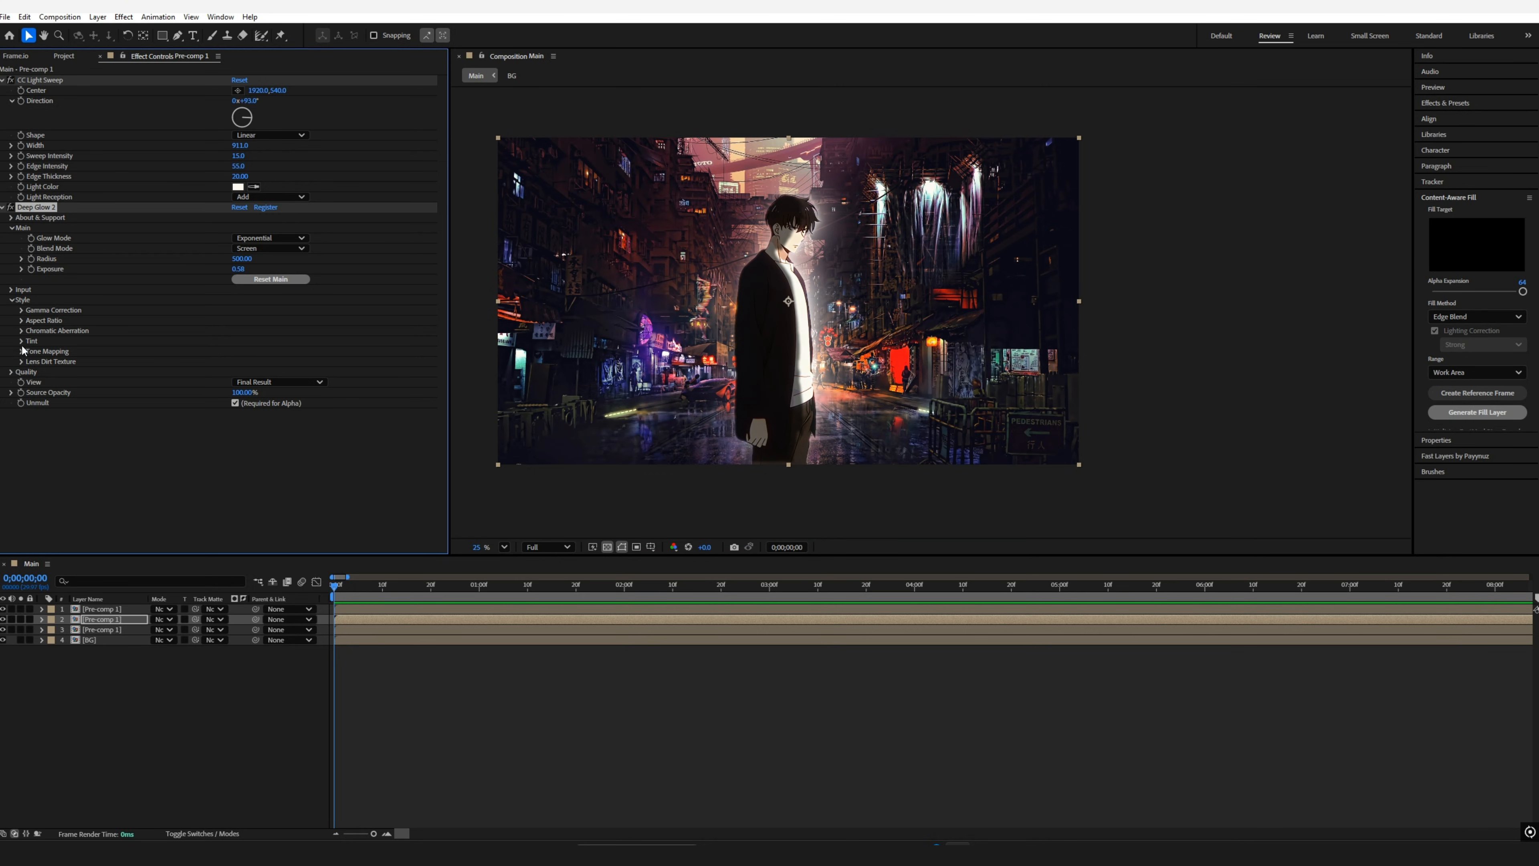
# Step: Reveal Deep Glow's tint settings, hide the street, and lower the glow's exposure
pyautogui.click(23, 341)
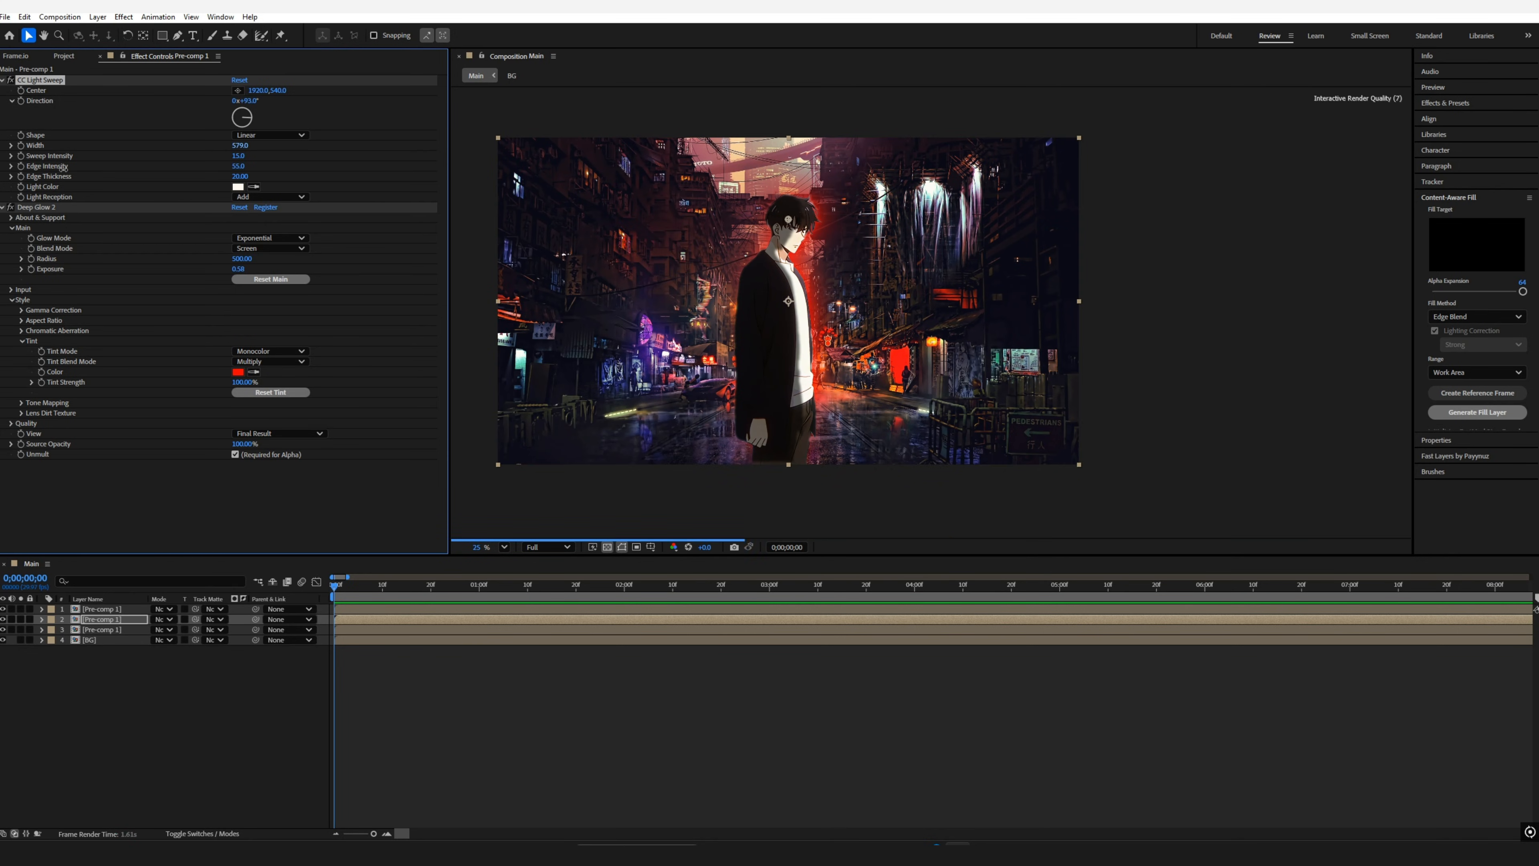
pyautogui.click(19, 608)
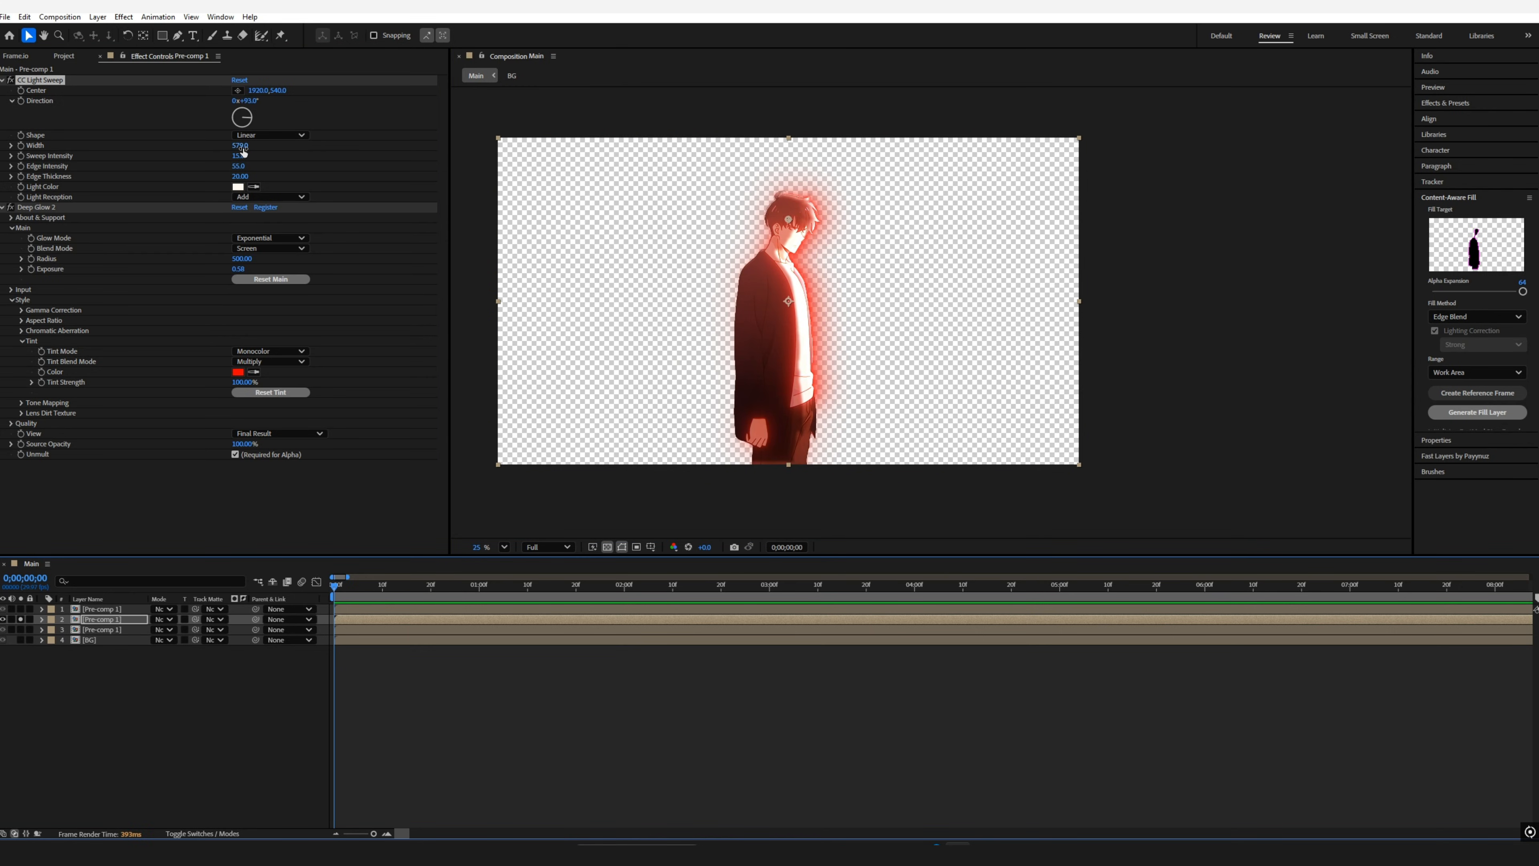
pyautogui.click(270, 351)
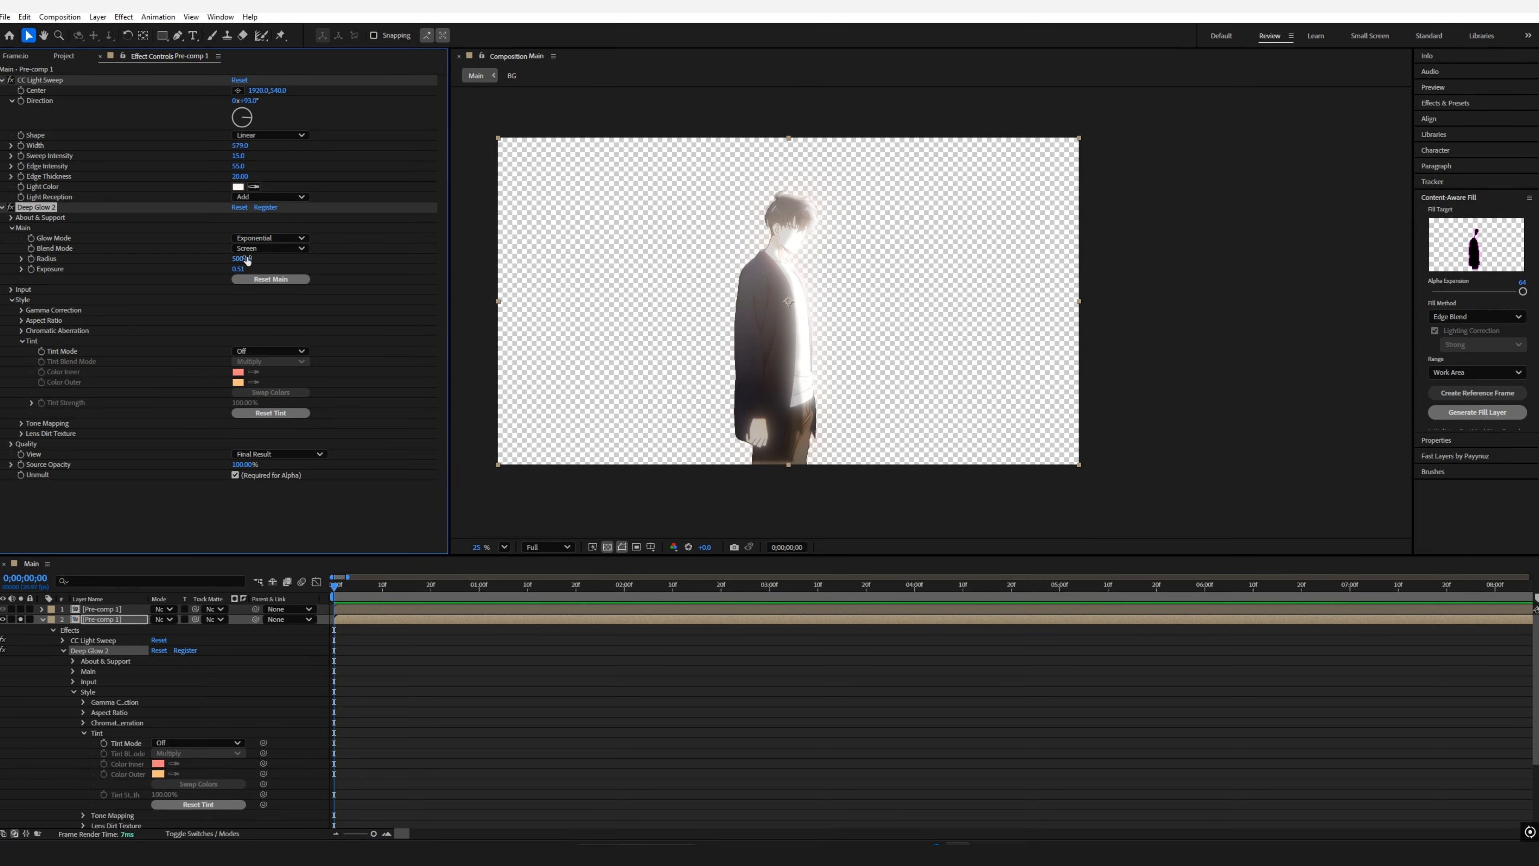
pyautogui.moveTo(242, 268); pyautogui.dragTo(242, 268)
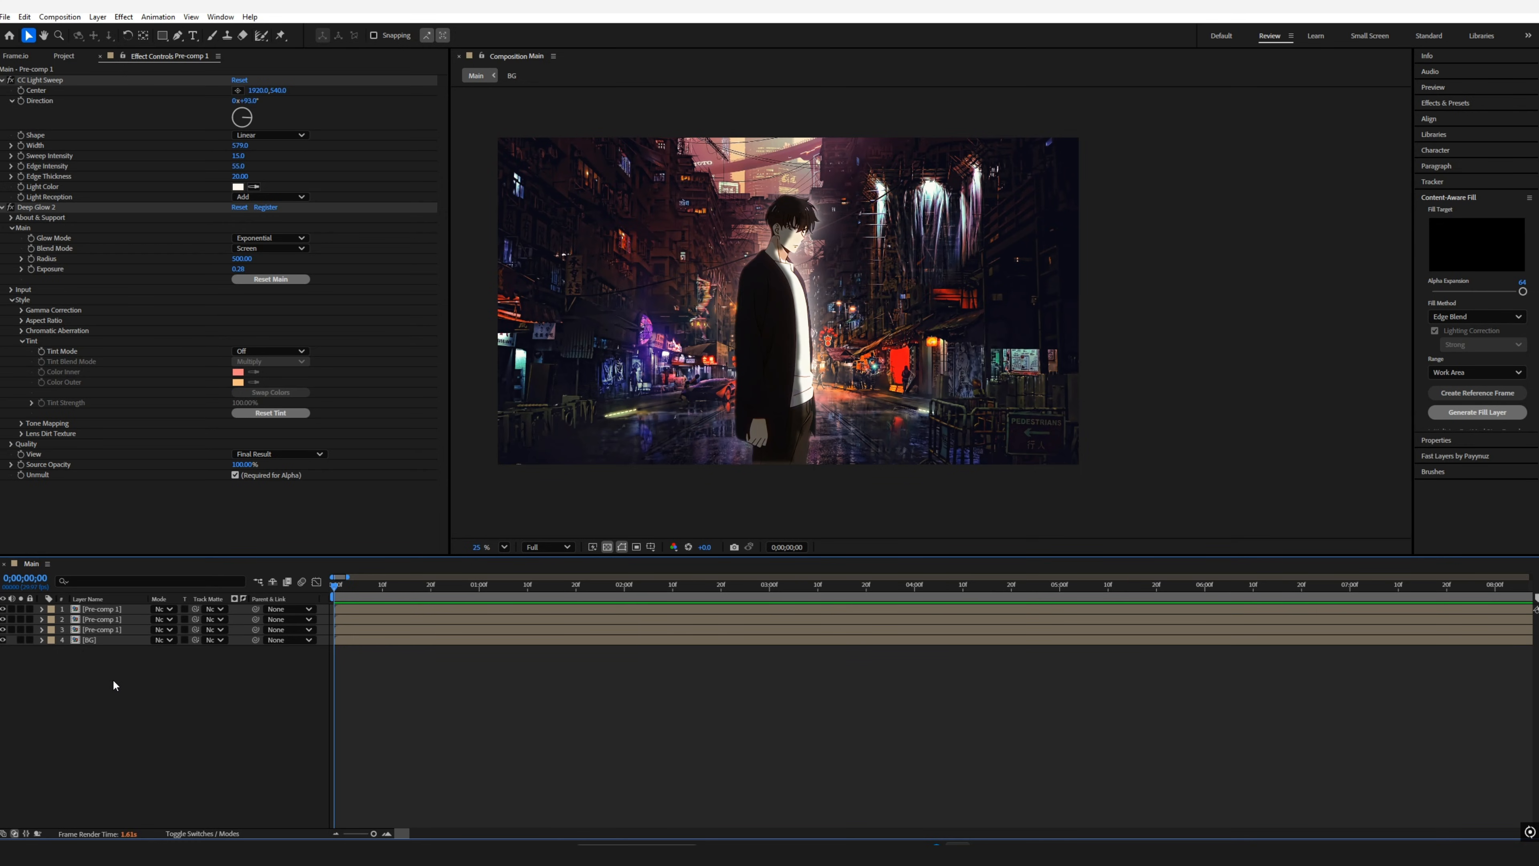
# Step: Set the glow's Tint Mode to Monocolor with a dark red tint colour
pyautogui.click(101, 620)
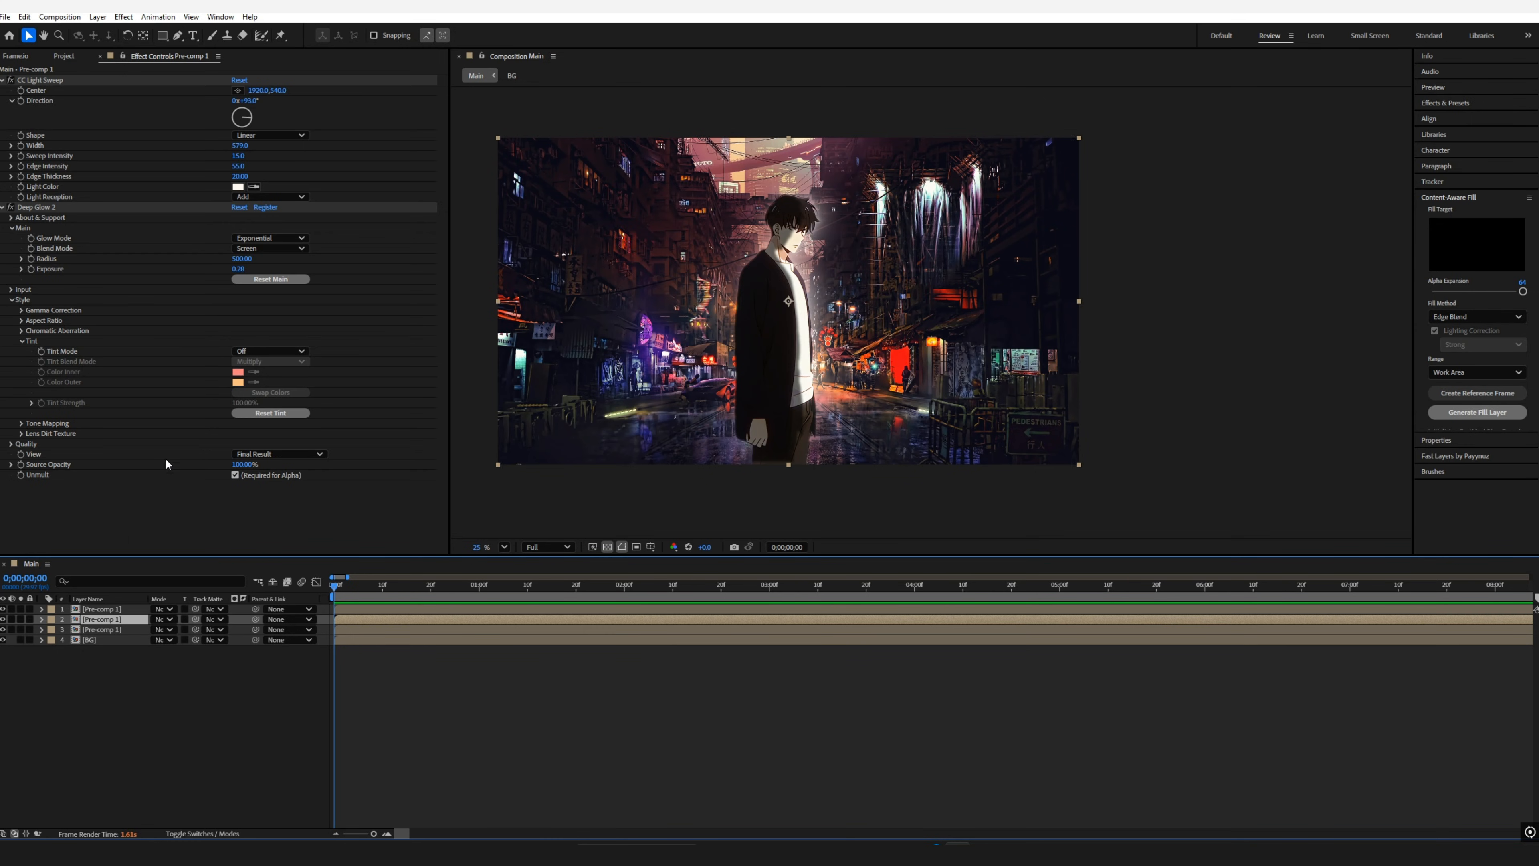
pyautogui.click(237, 372)
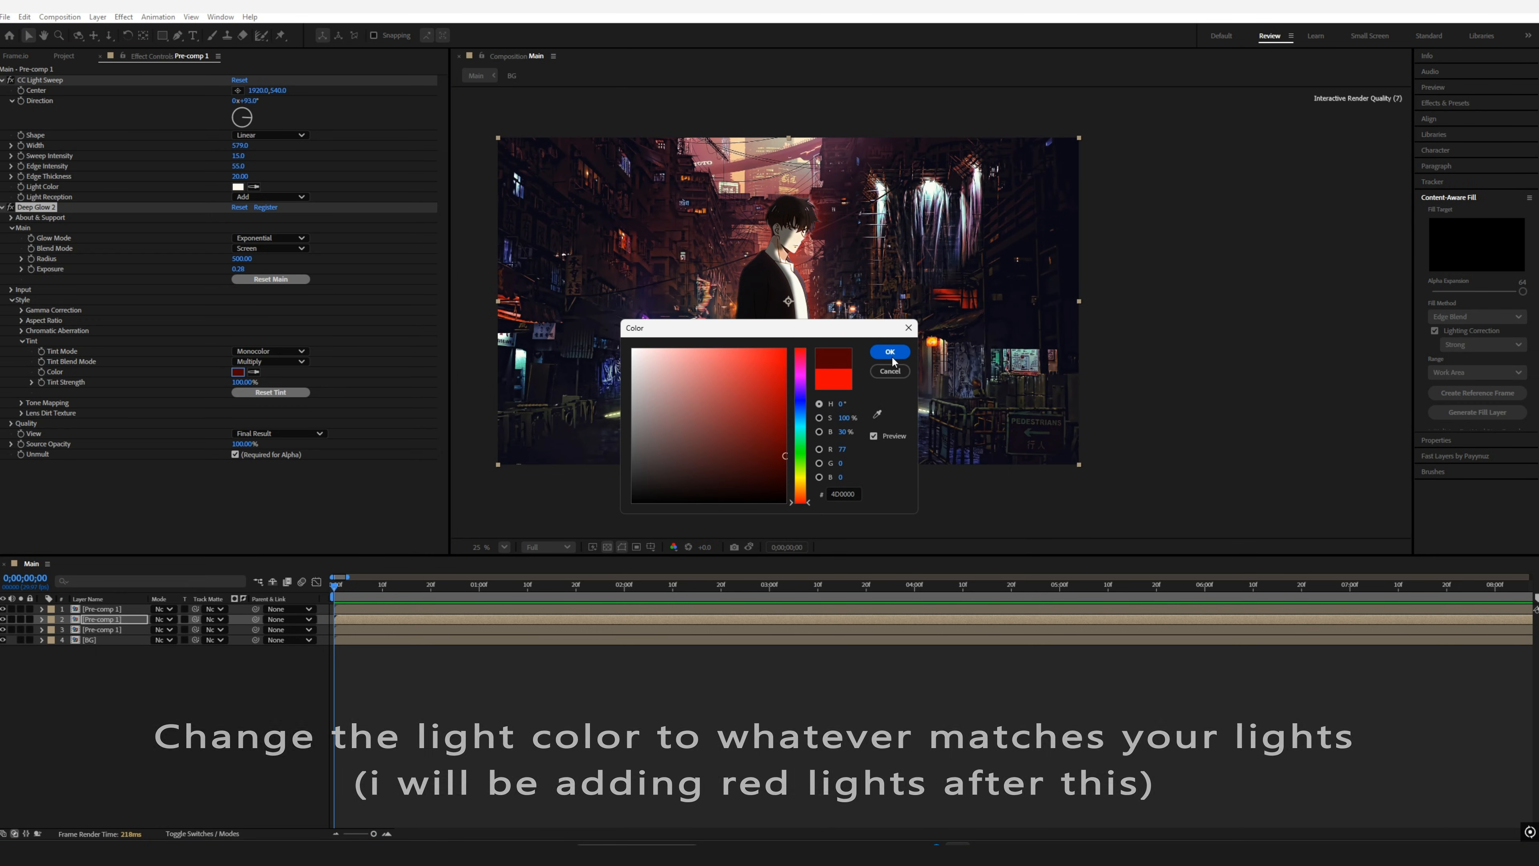
pyautogui.click(887, 351)
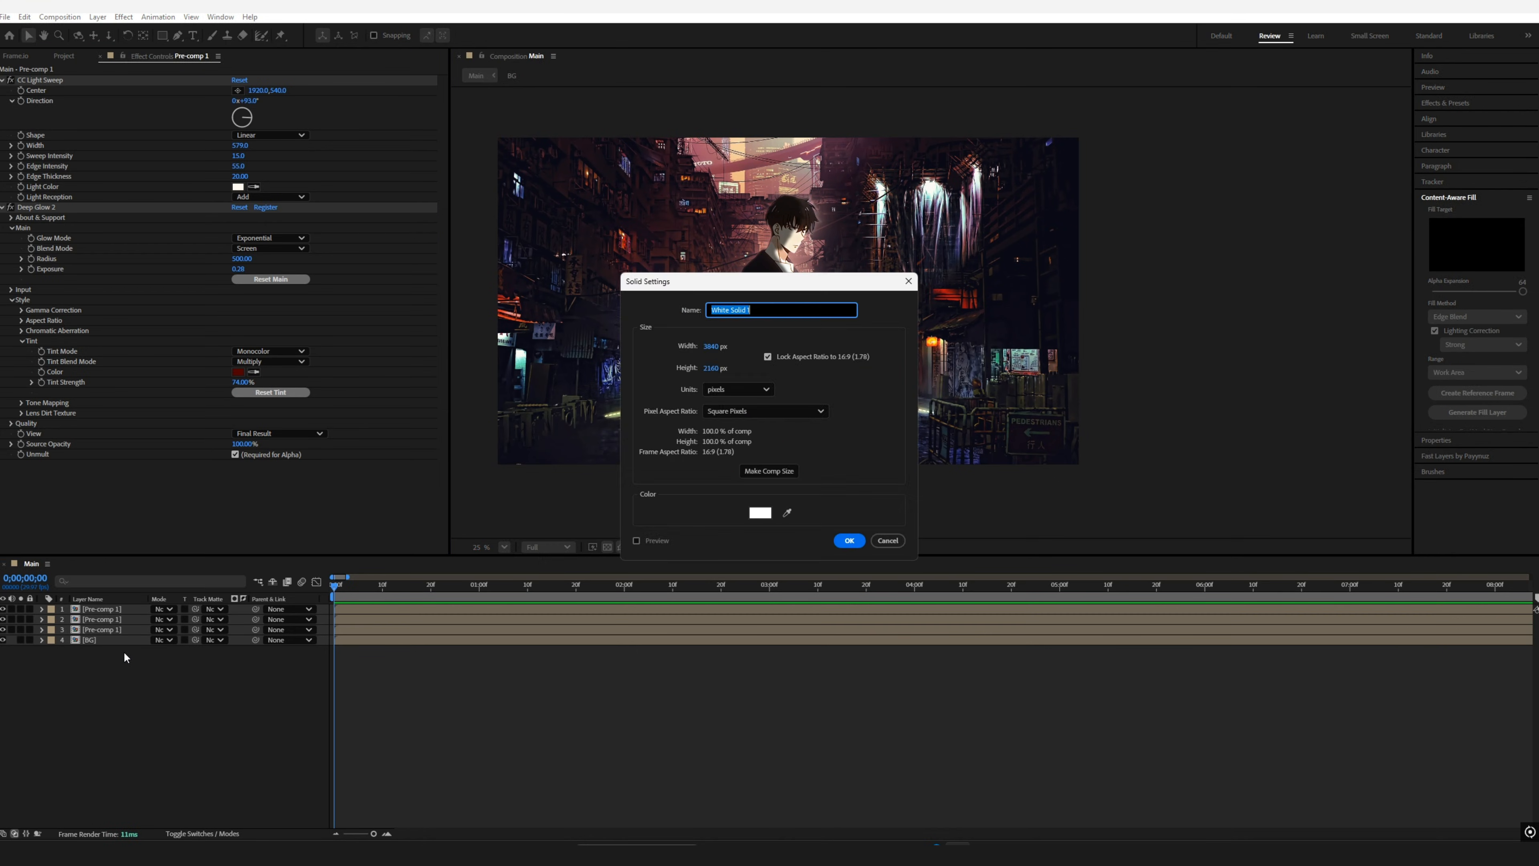
# Step: Create the white solid, apply Optical Flares and choose a lens flare preset from the browser
pyautogui.click(848, 541)
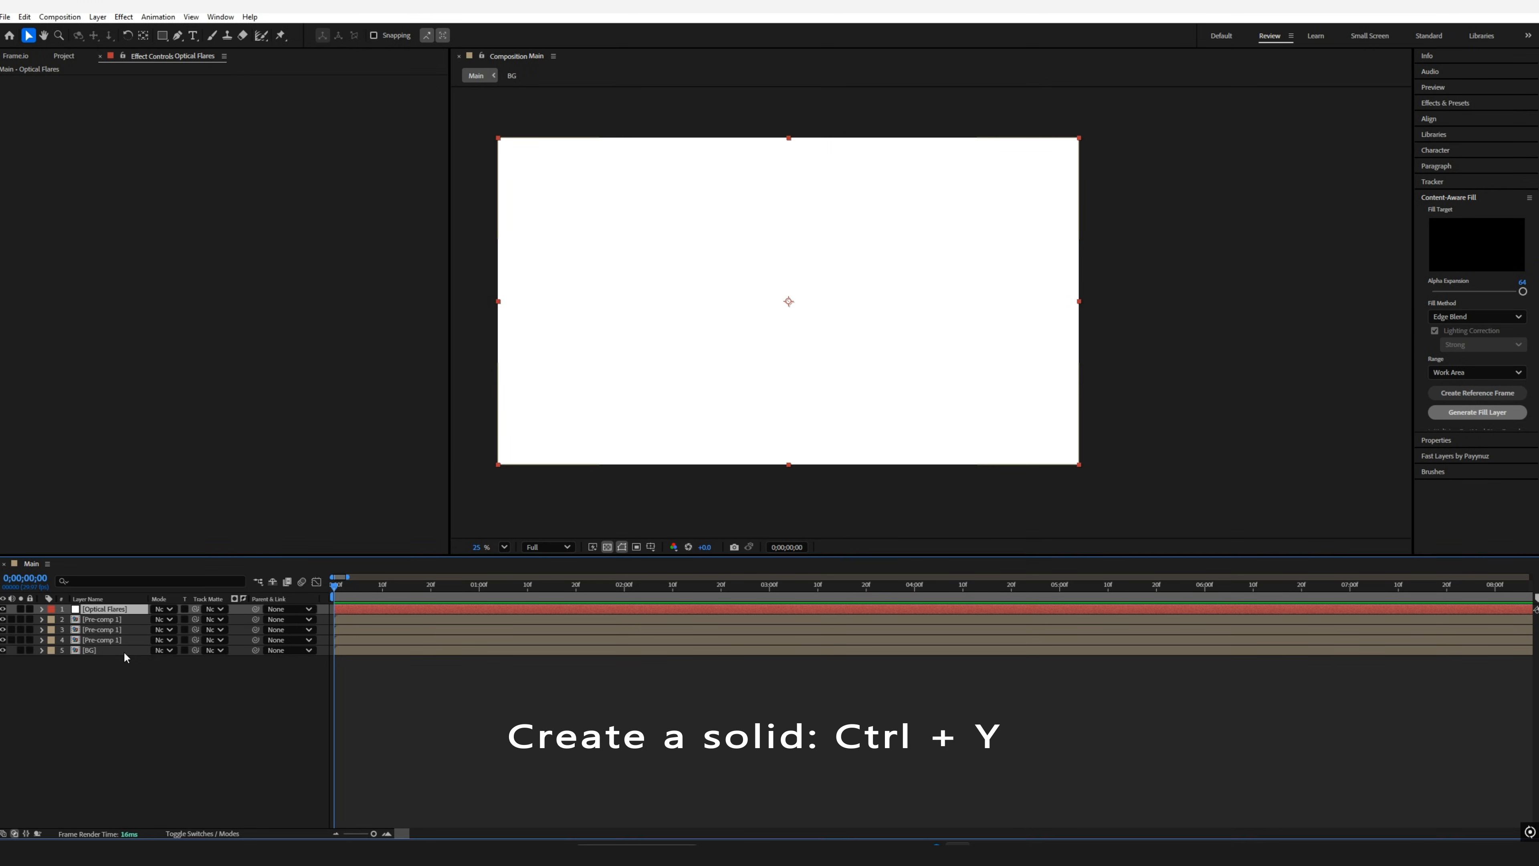
pyautogui.click(105, 608)
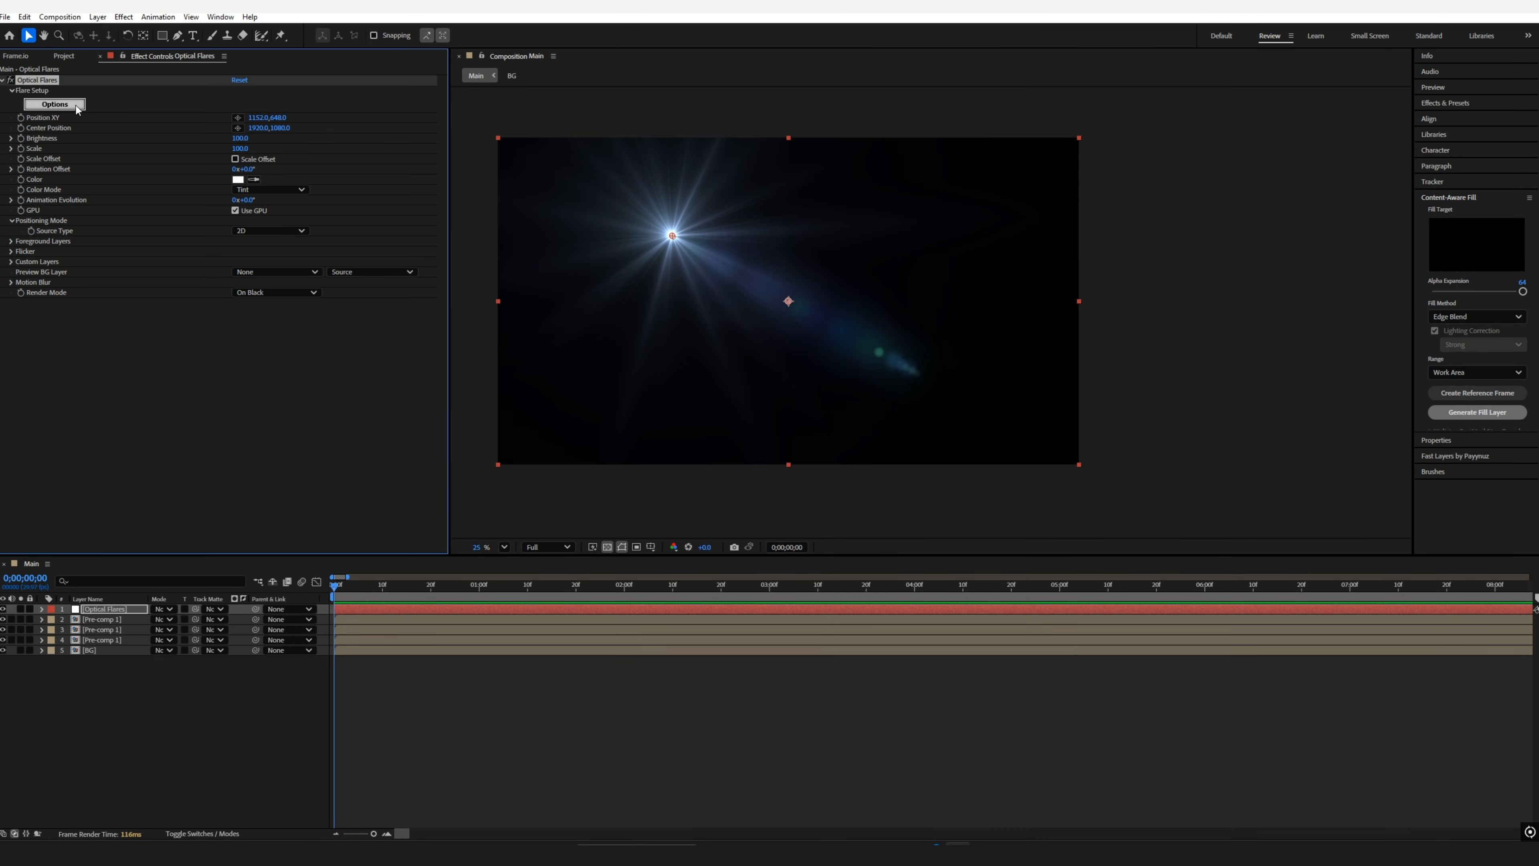
pyautogui.click(54, 105)
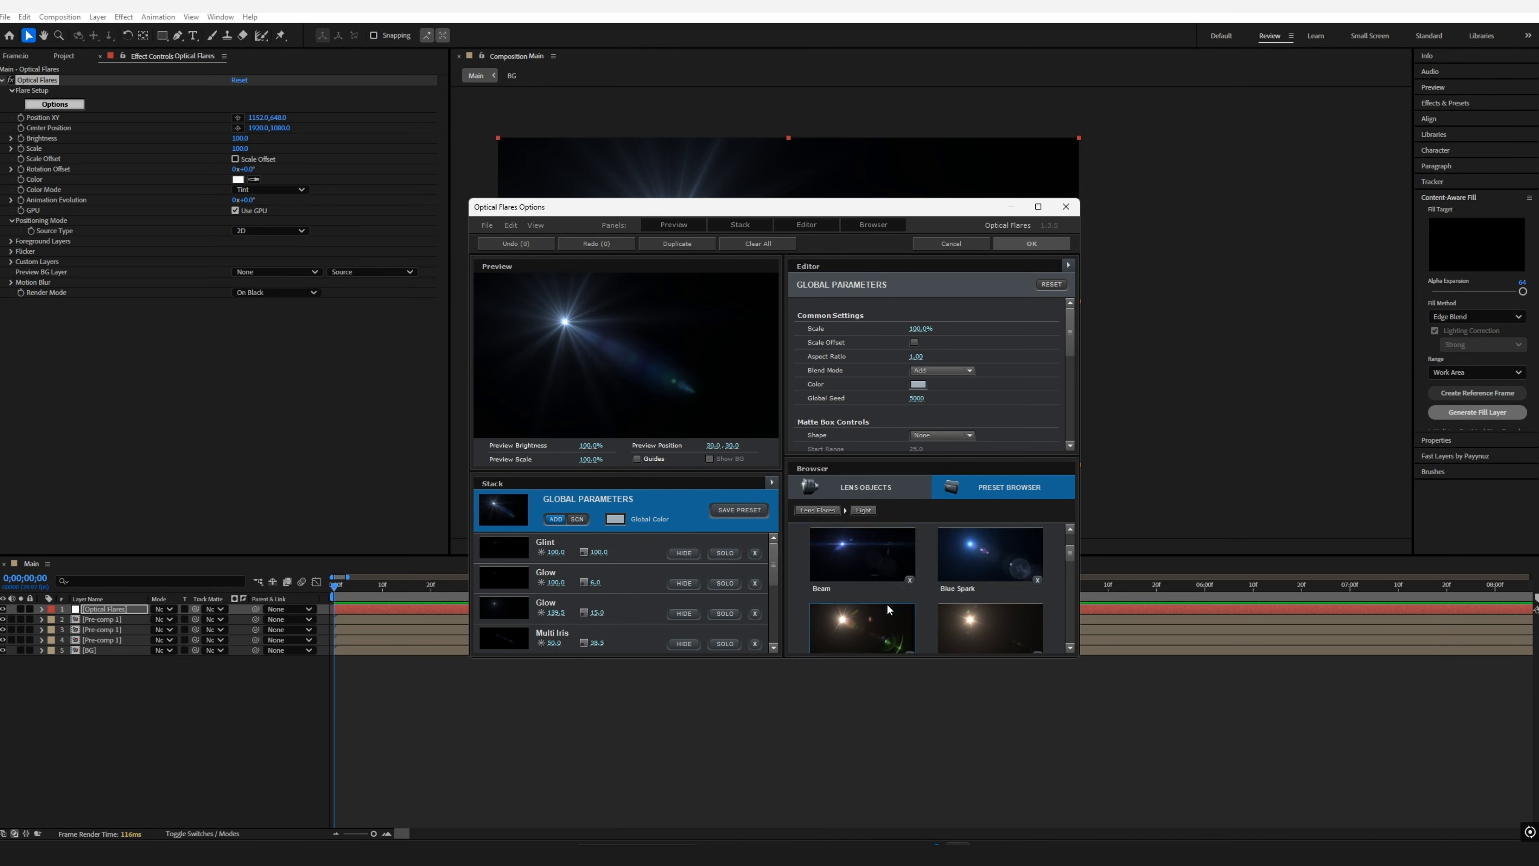
pyautogui.click(1031, 244)
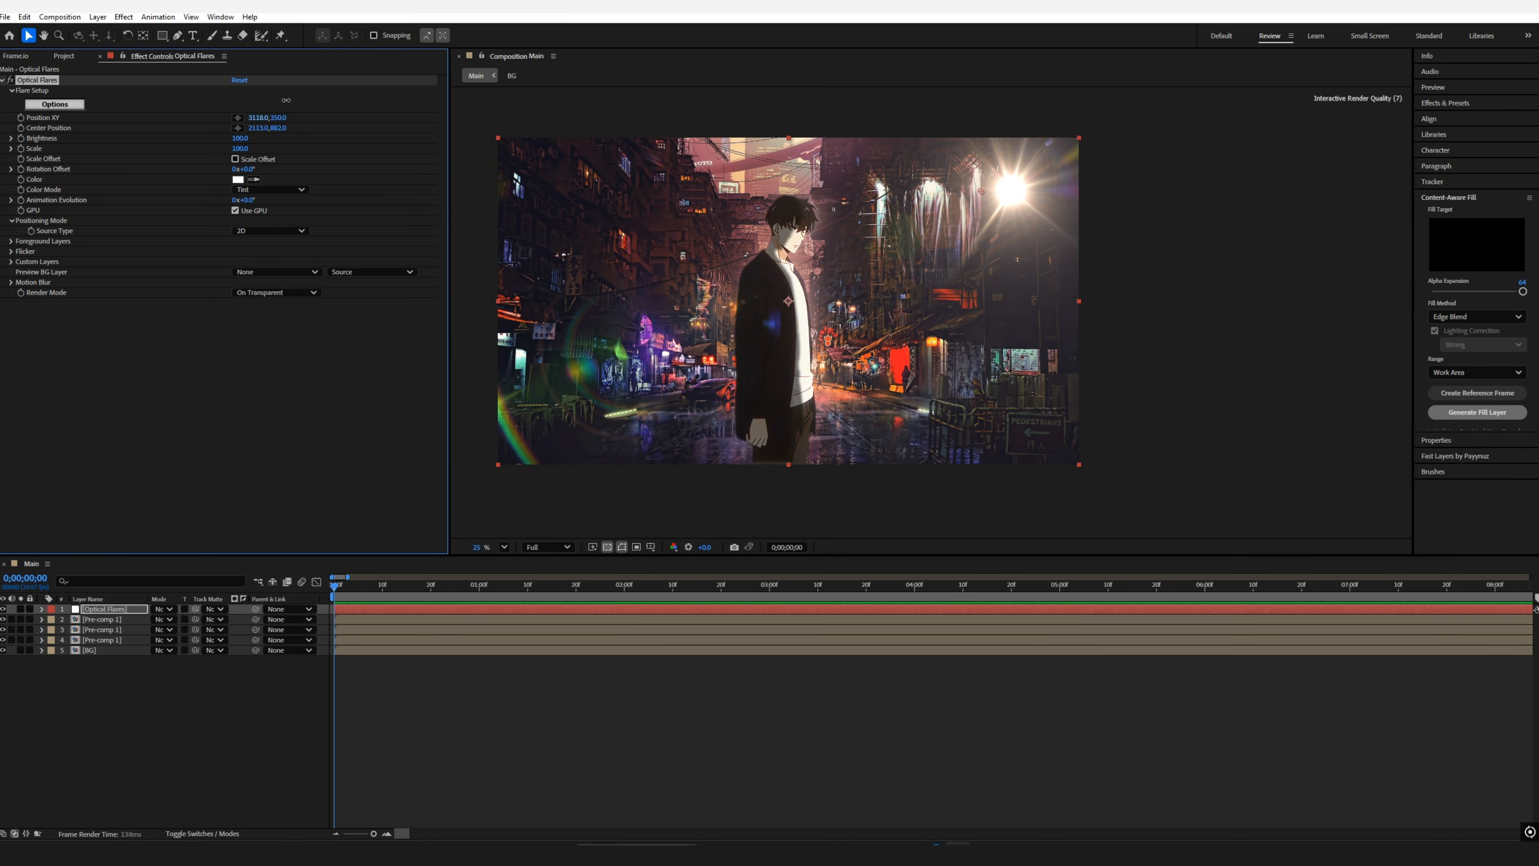
# Step: Nudge the flare onto the street lamp and change its colour to red
pyautogui.click(53, 104)
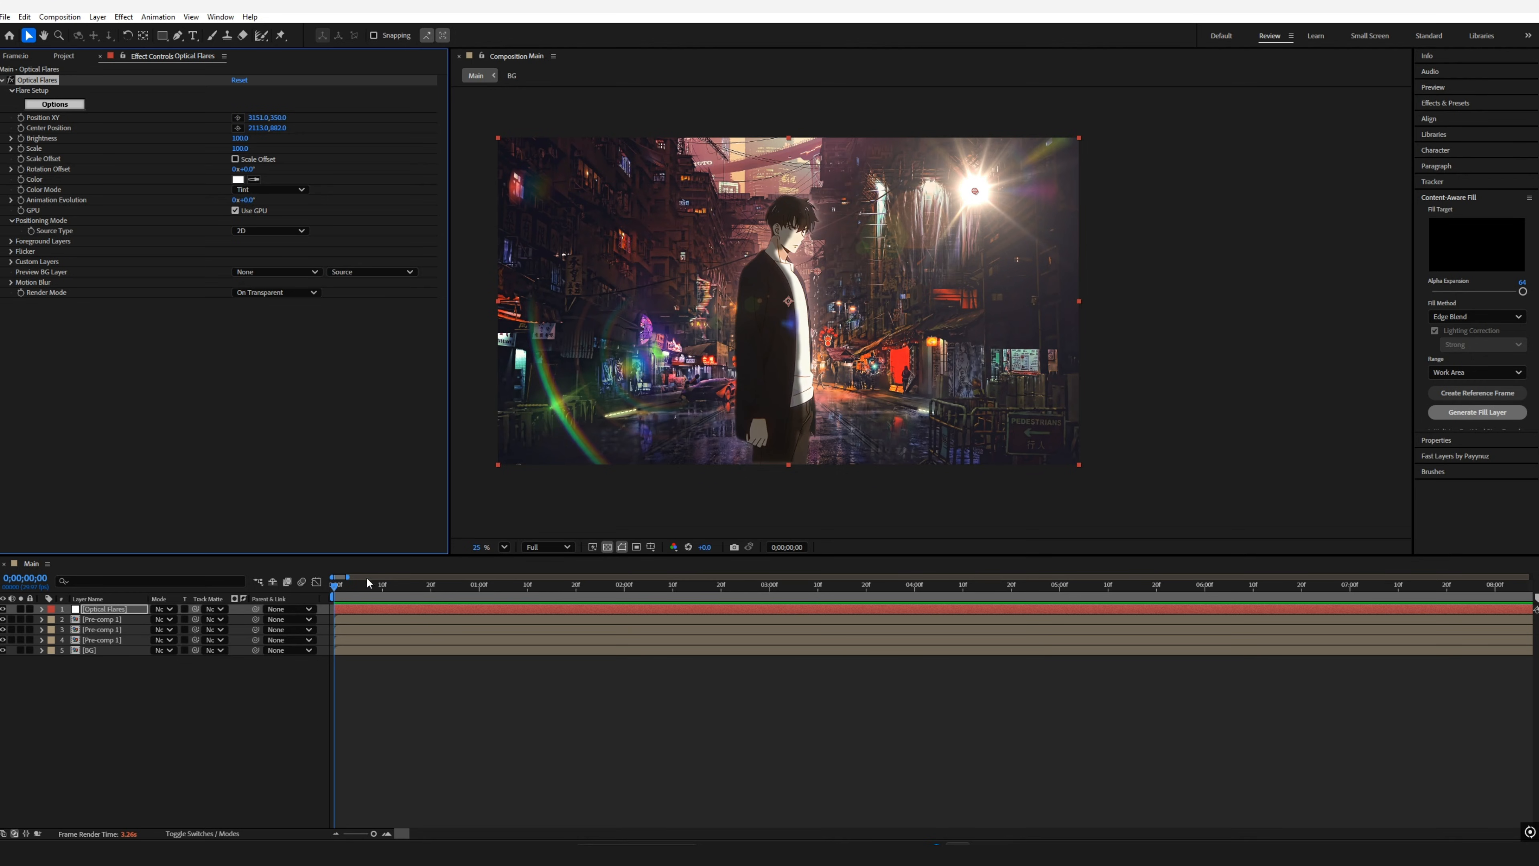
pyautogui.click(246, 179)
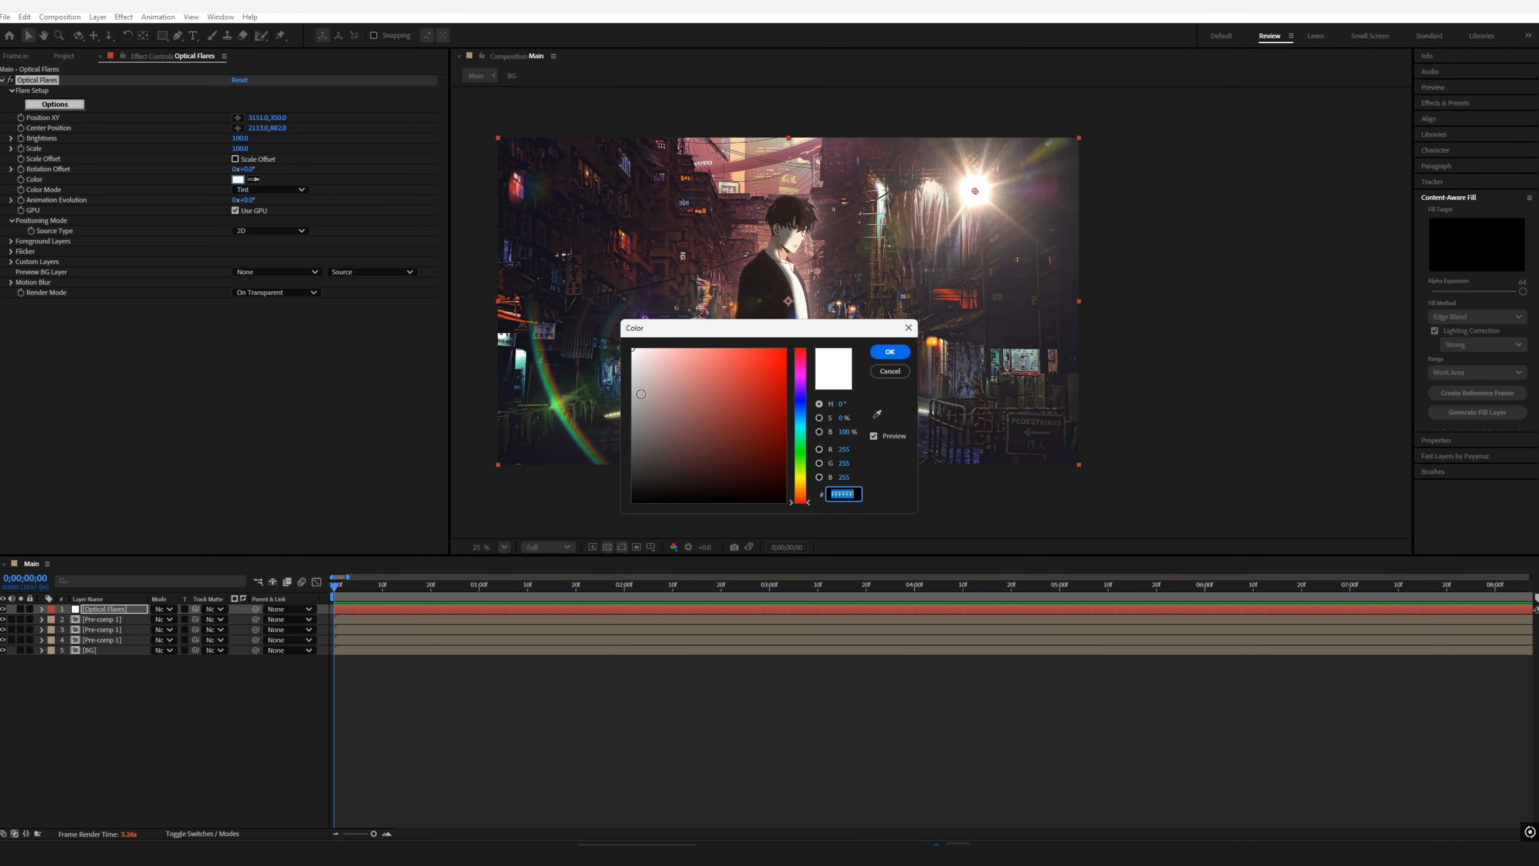
pyautogui.click(888, 351)
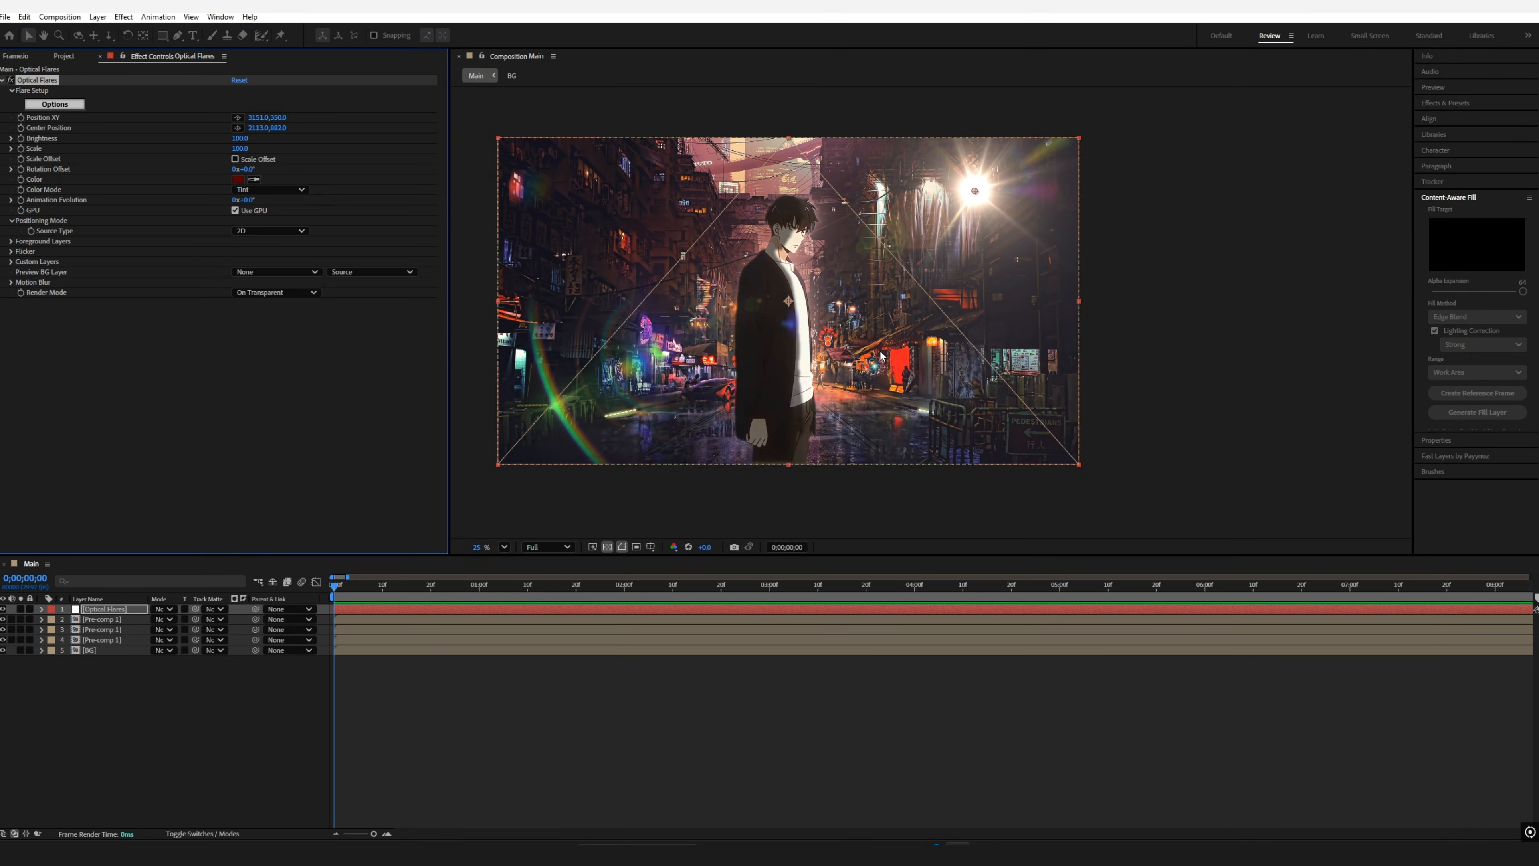